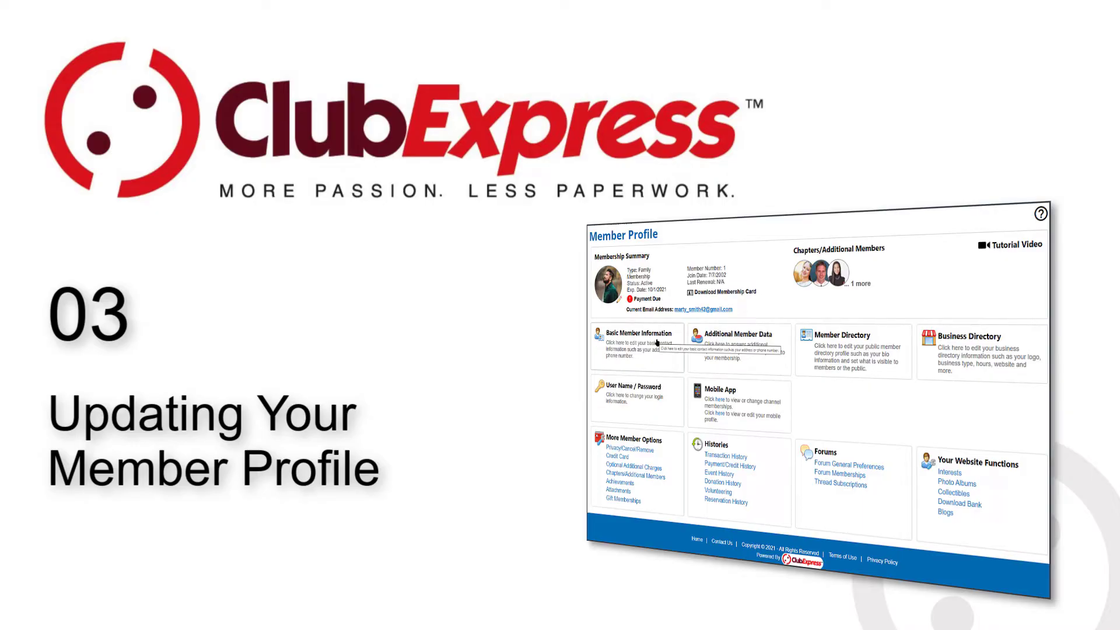
click(641, 334)
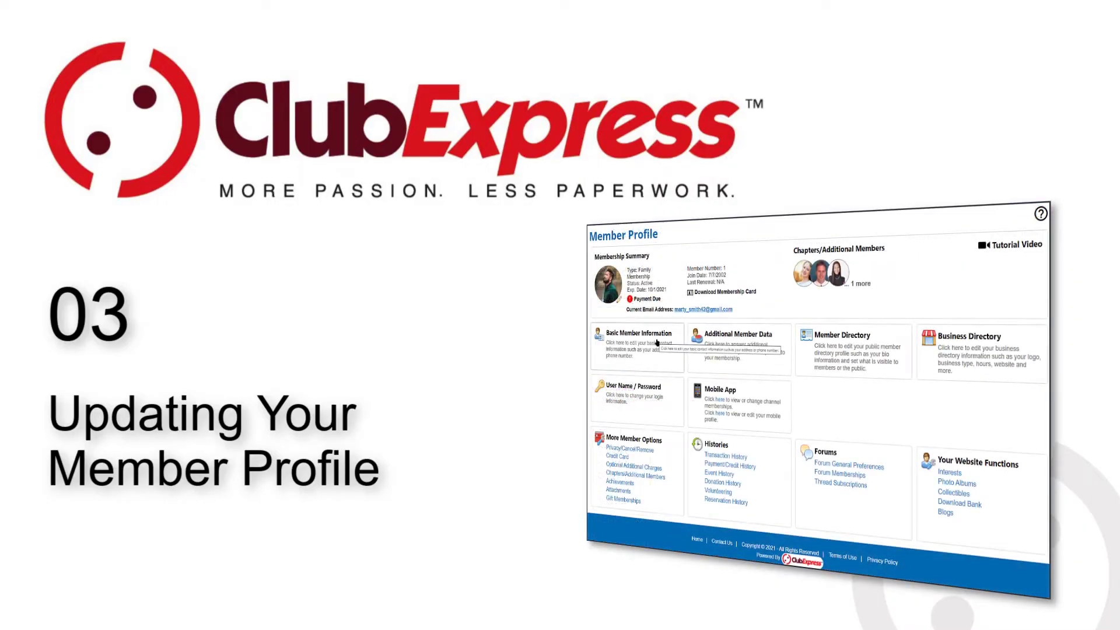
click(725, 457)
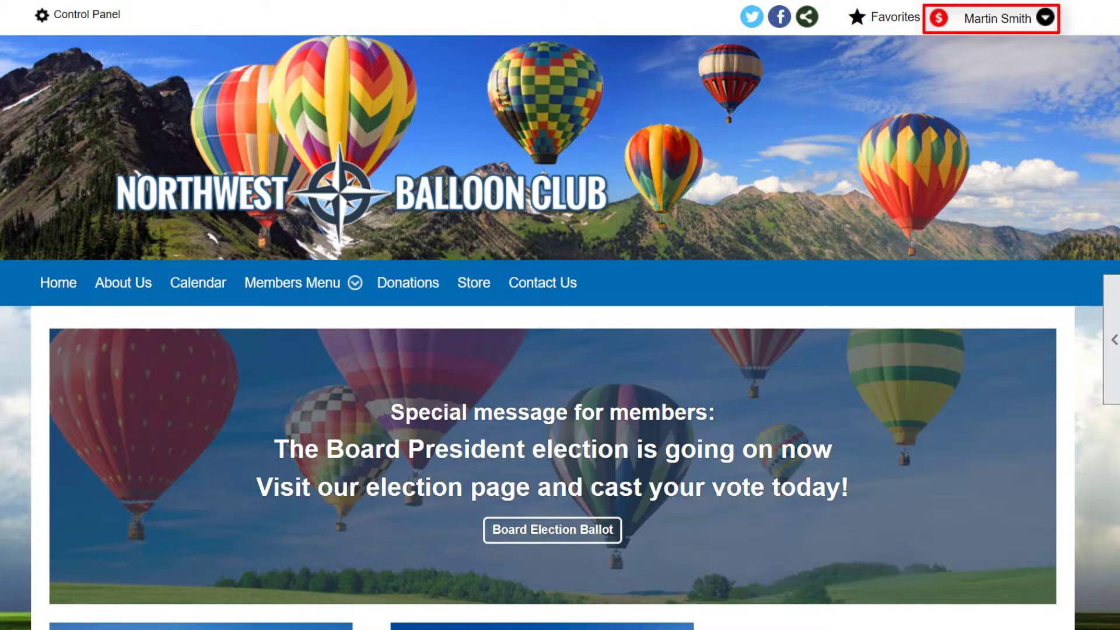
click(1046, 17)
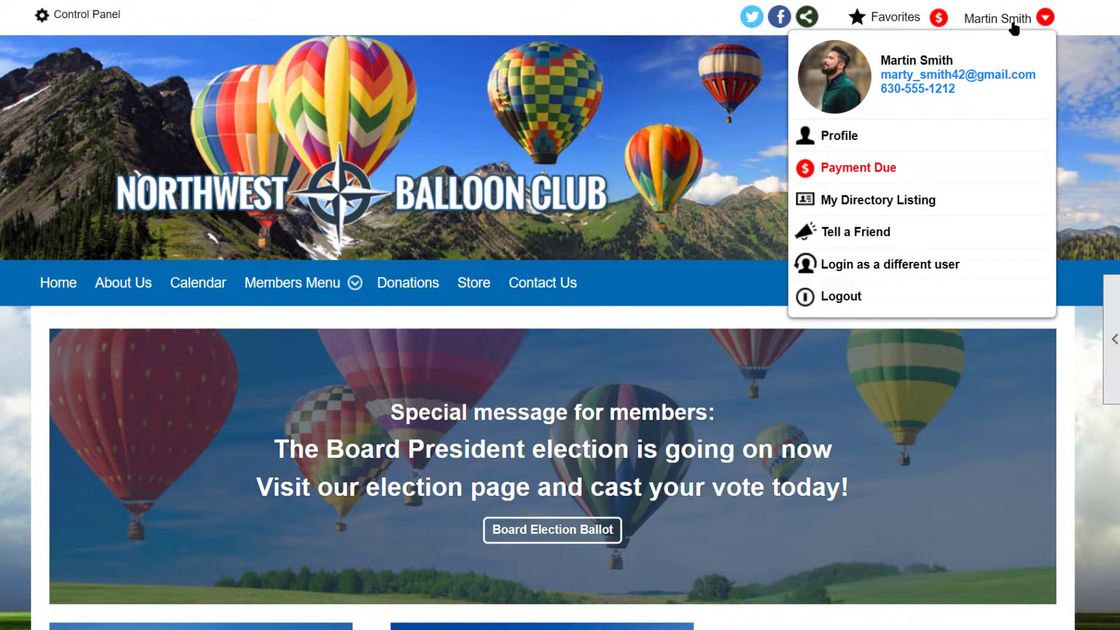
mouse_move(835, 135)
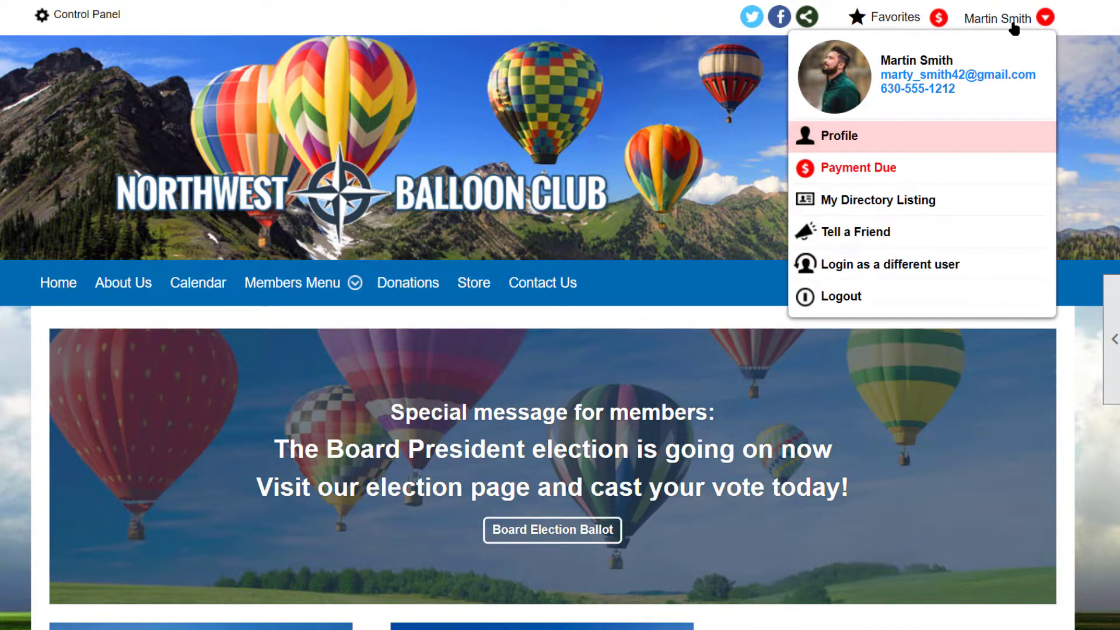
mouse_move(880, 199)
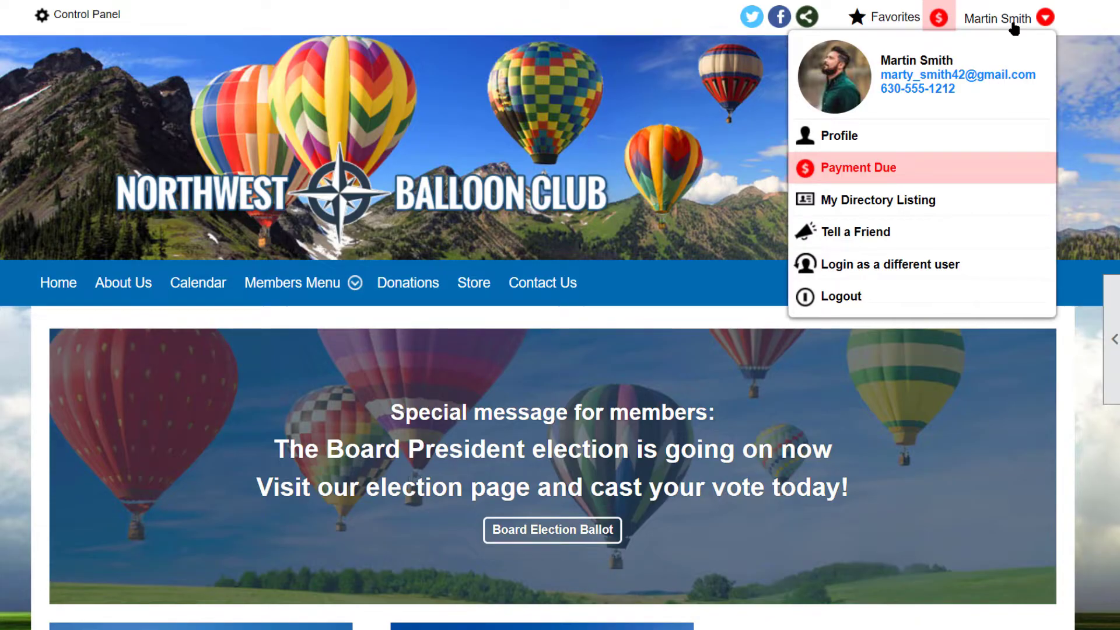
mouse_move(839, 136)
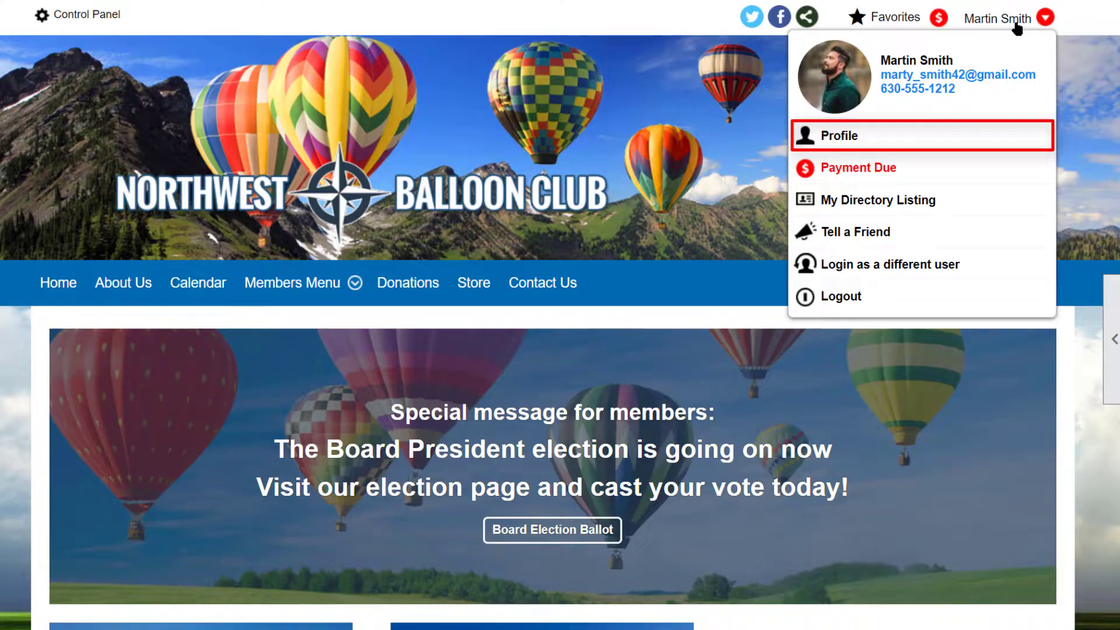
Go to Martin Smith's Member Profile page from the account menu.
click(838, 136)
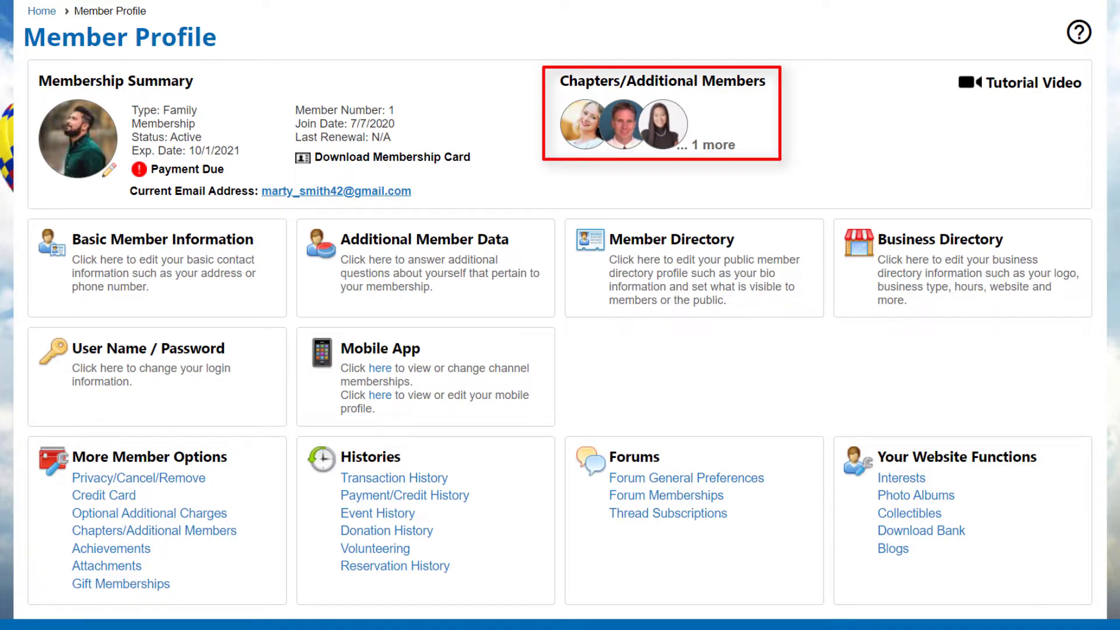
mouse_move(149, 530)
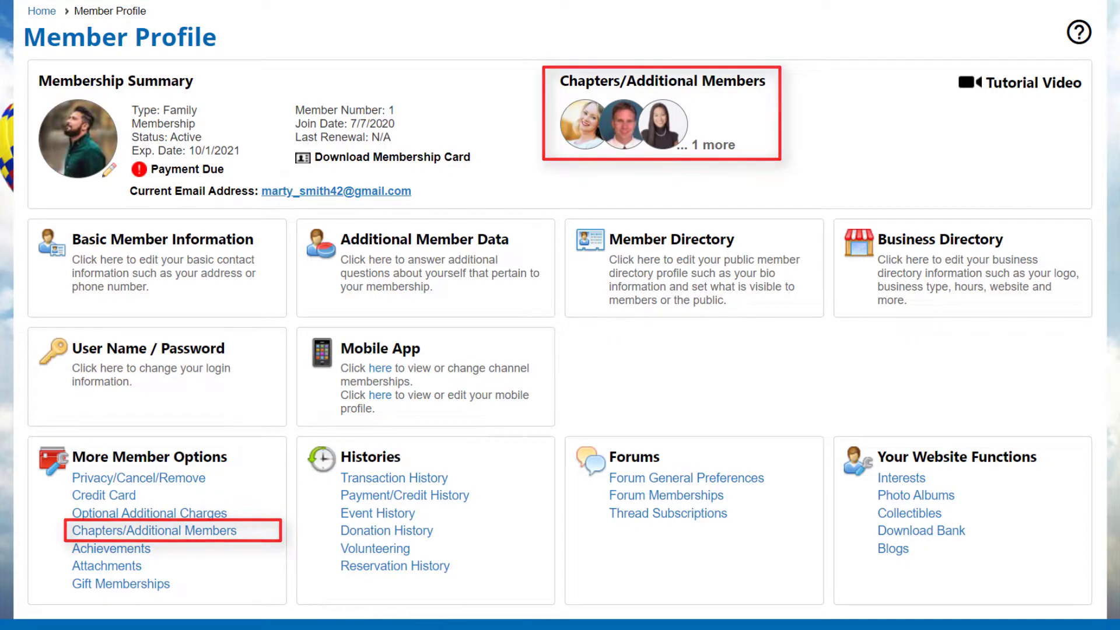
click(146, 529)
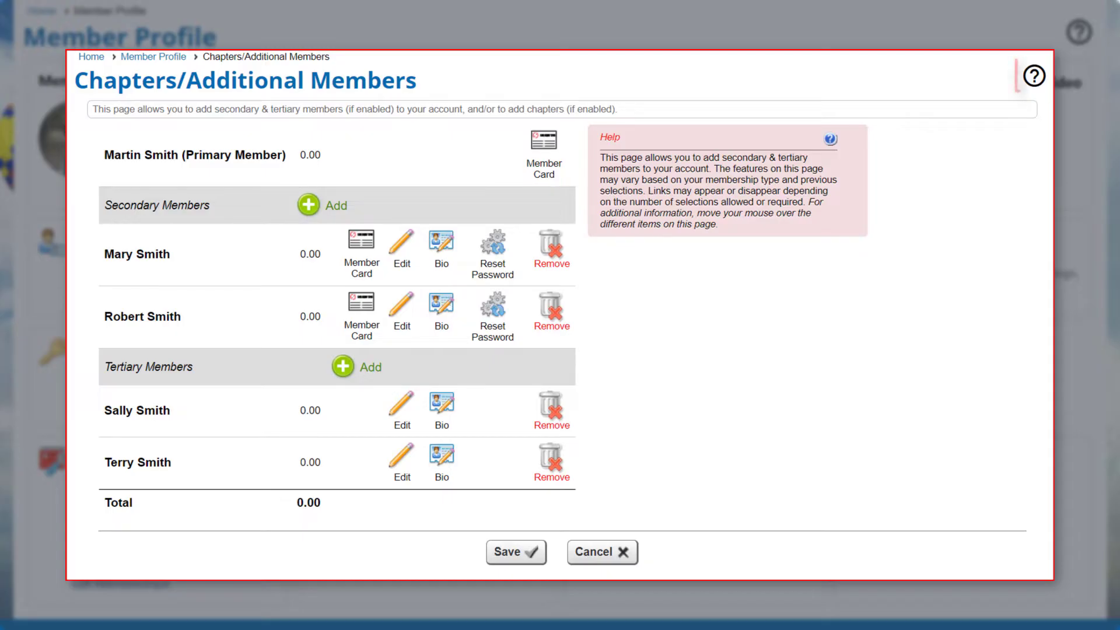
mouse_move(1032, 77)
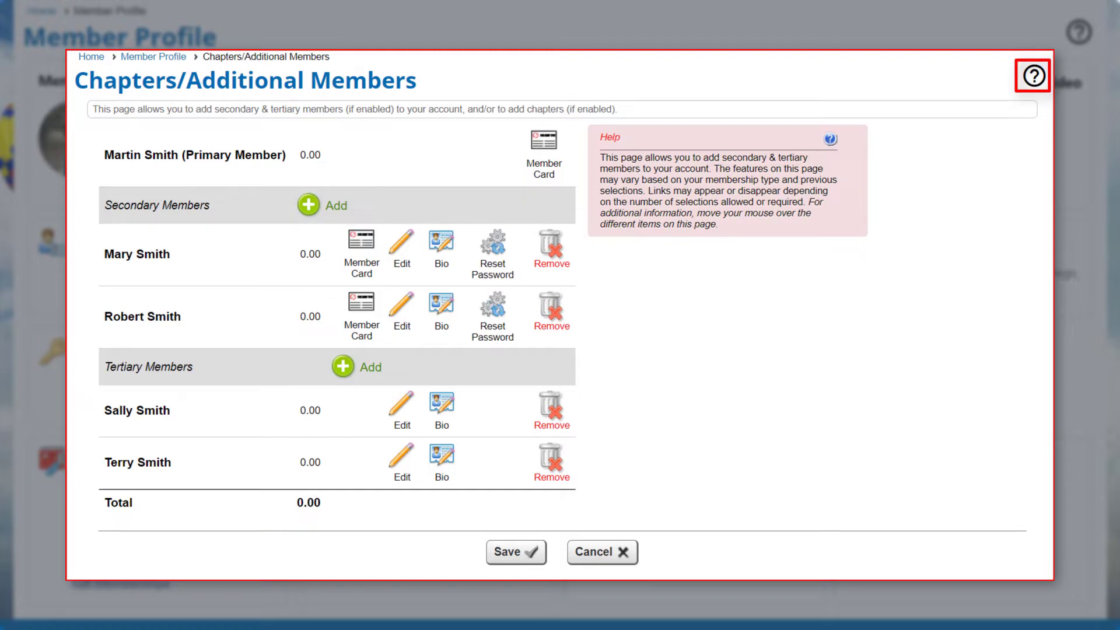
click(1030, 76)
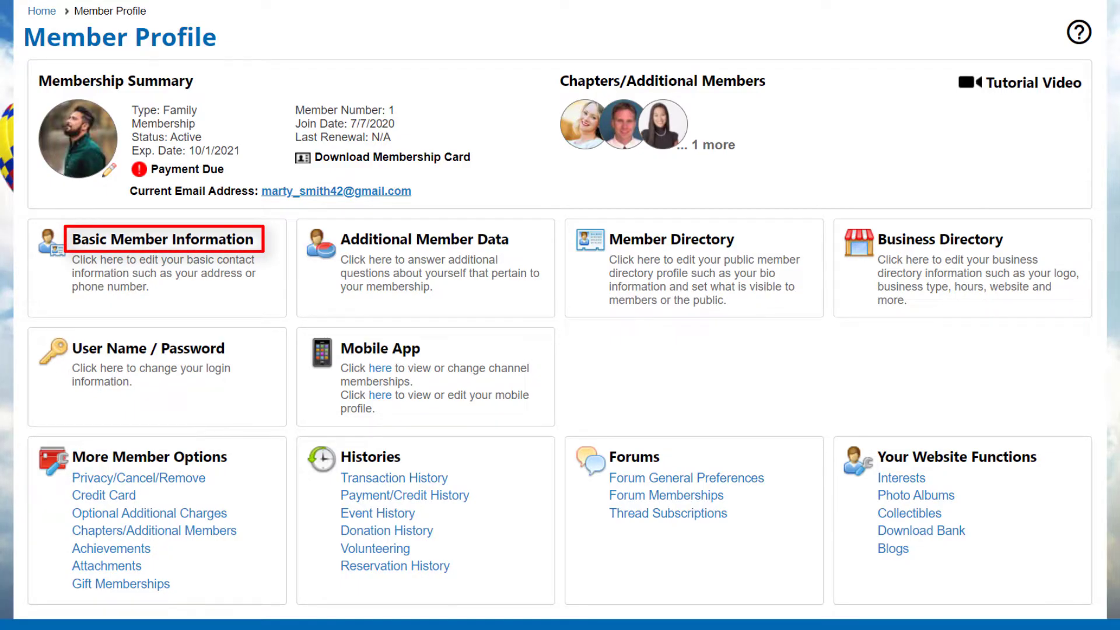
click(165, 238)
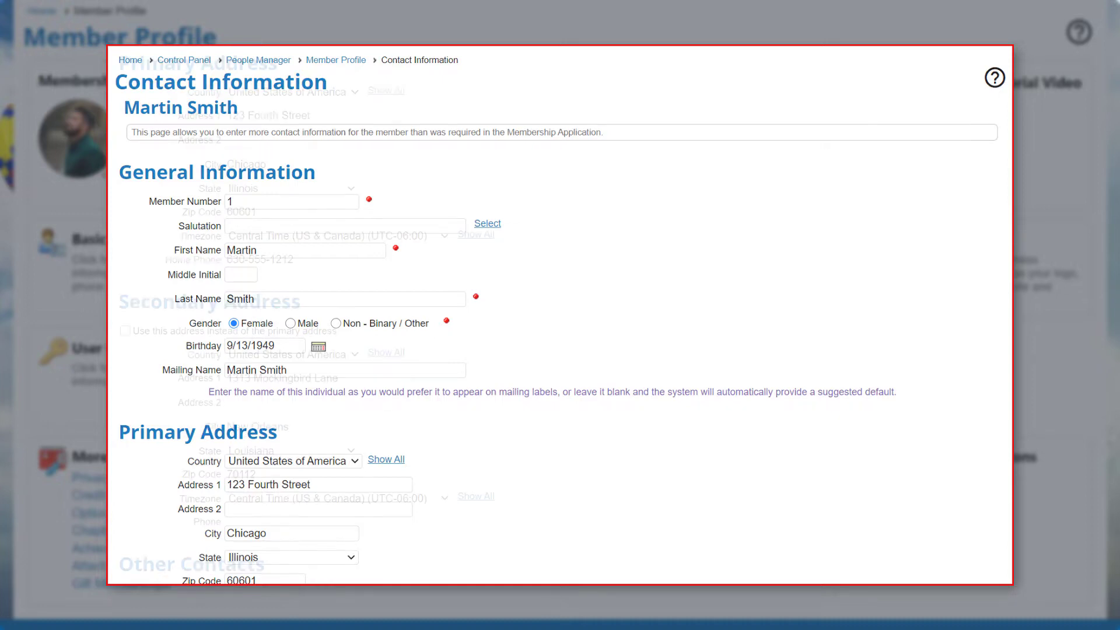
scroll(down, 3)
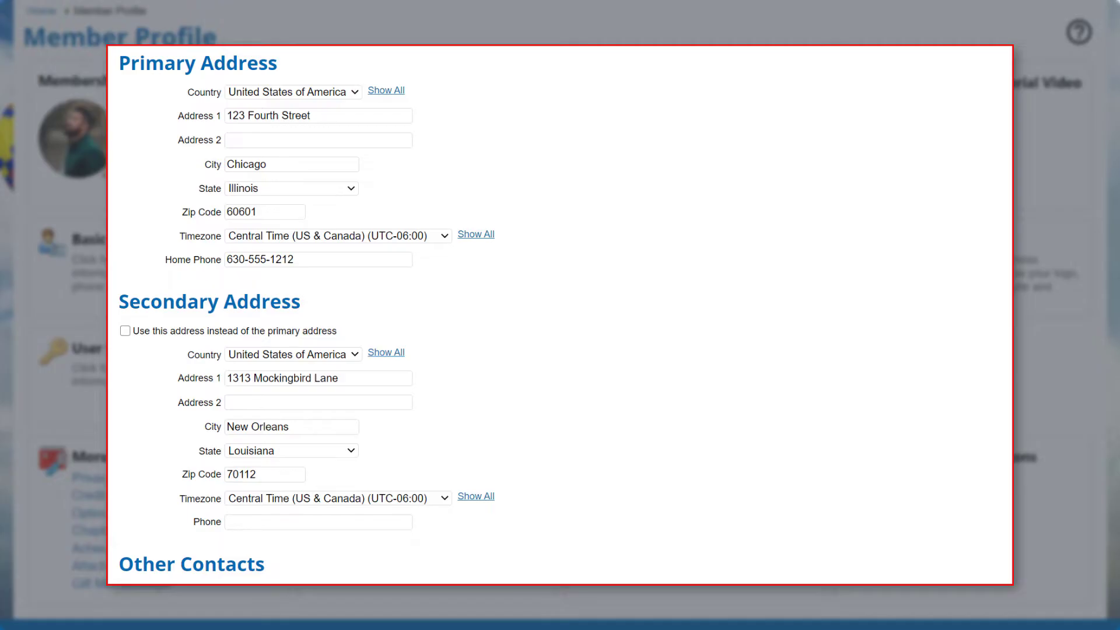
scroll(down, 3)
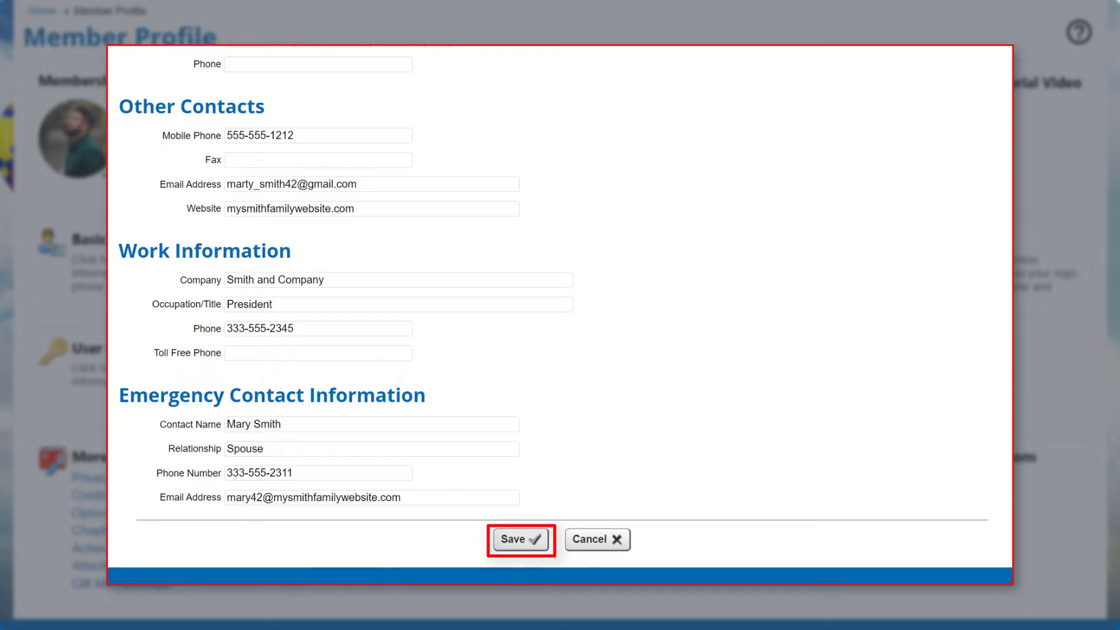
click(516, 539)
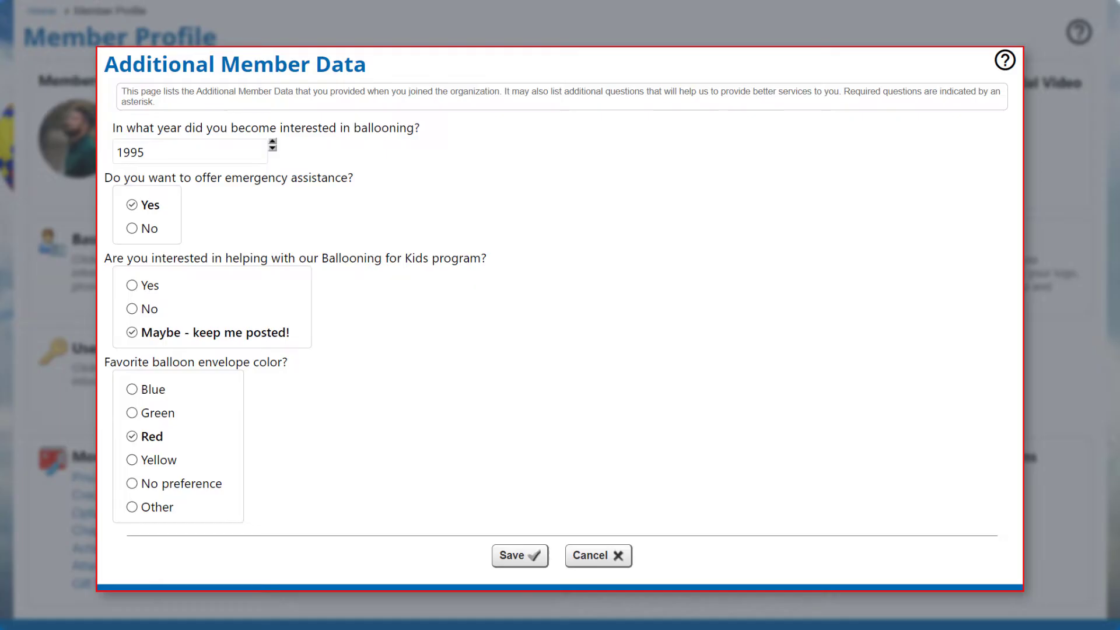
Leave the Additional Member Data ballooning questionnaire and return to the Member Profile.
click(597, 555)
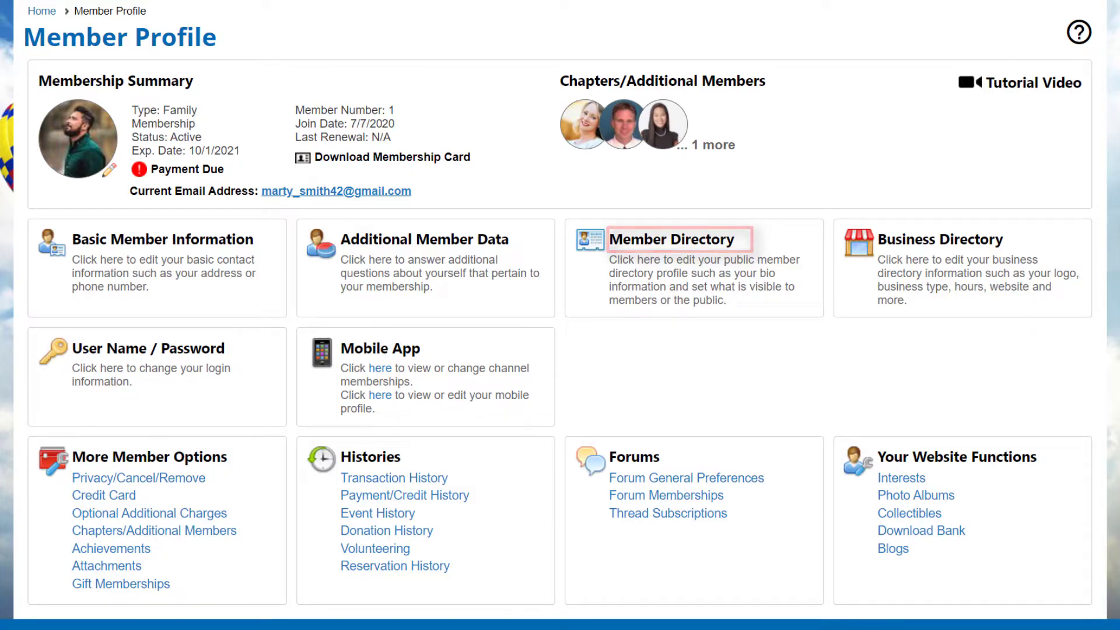
Limit the Member Directory listing to name, city, state, bio and email, and save it.
click(677, 239)
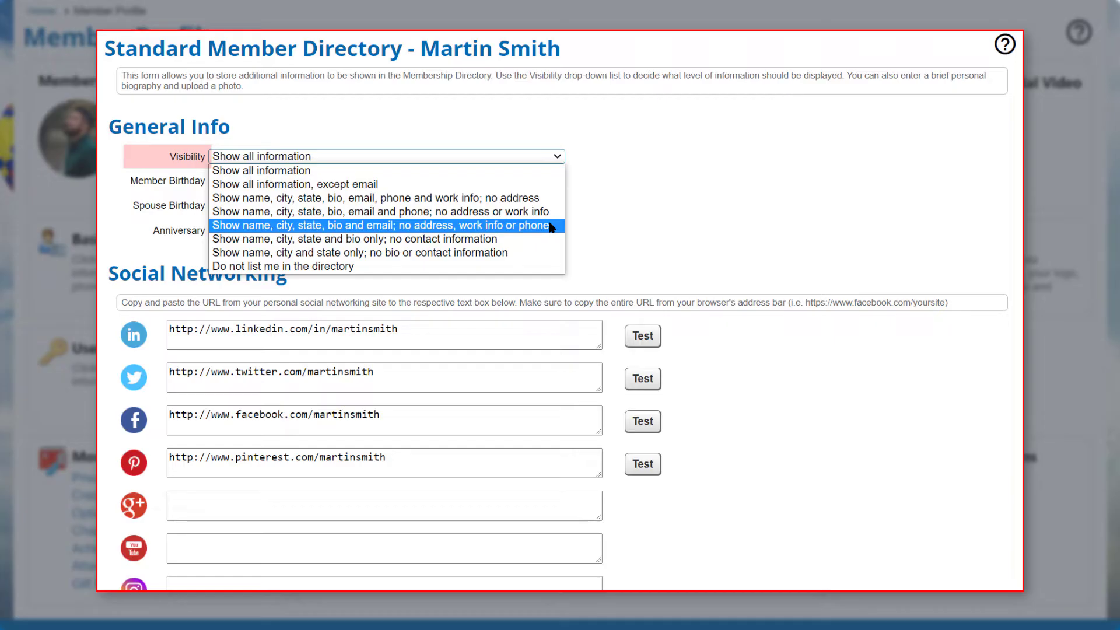
click(384, 225)
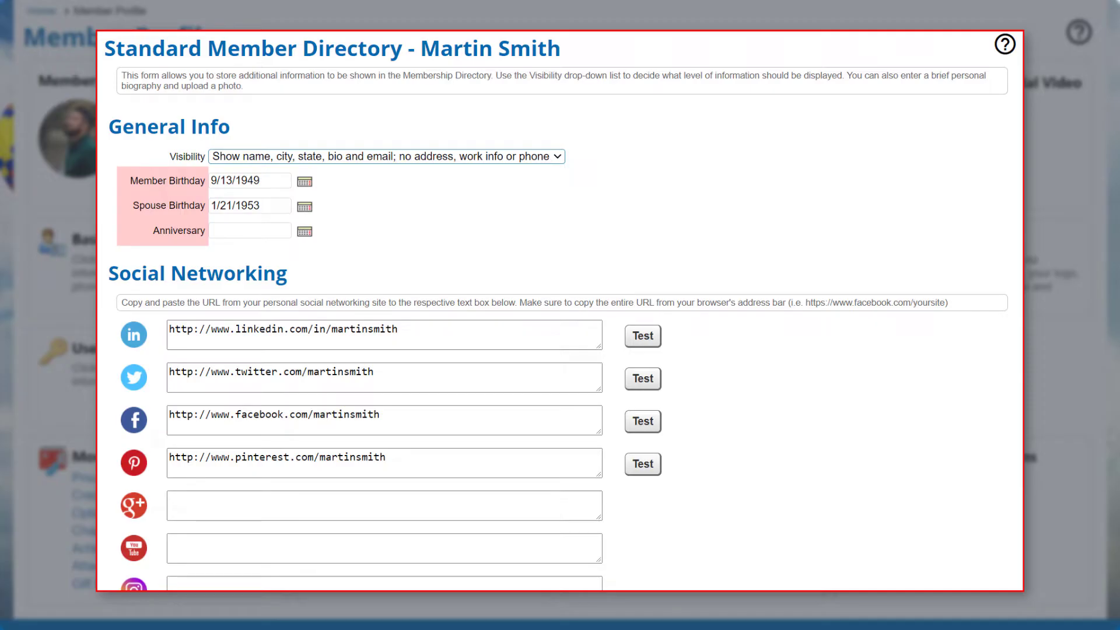
scroll(down, 3)
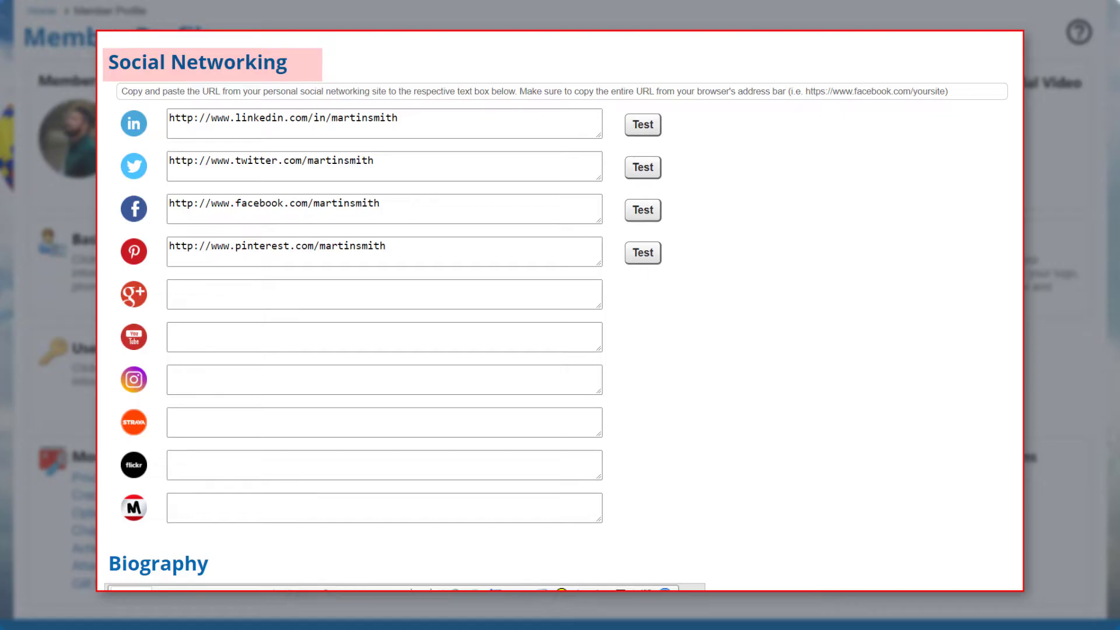
scroll(down, 3)
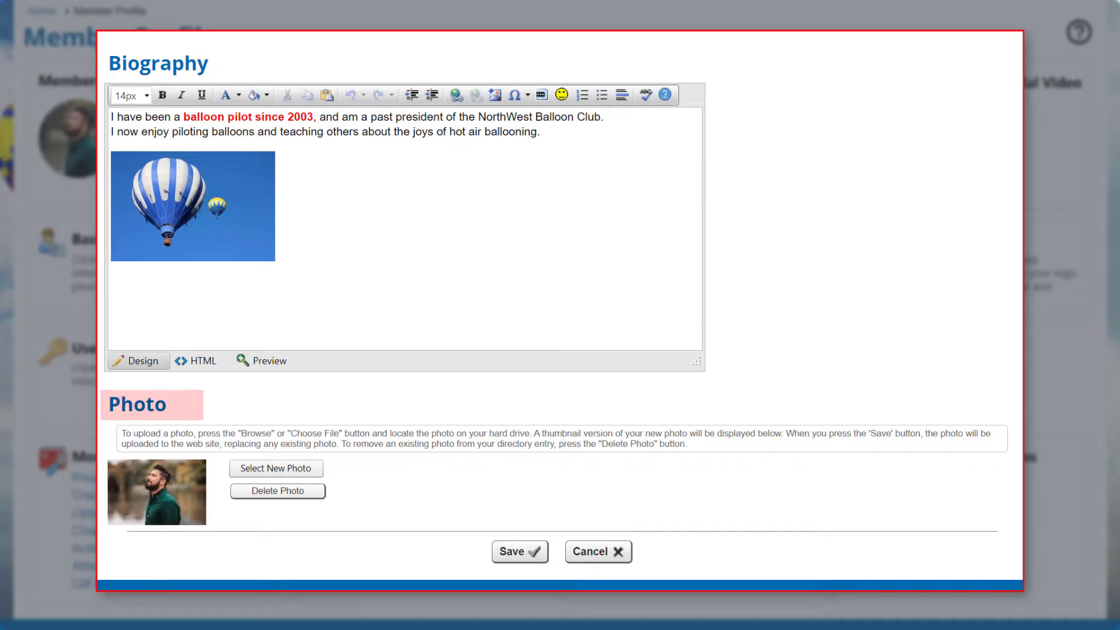
click(598, 550)
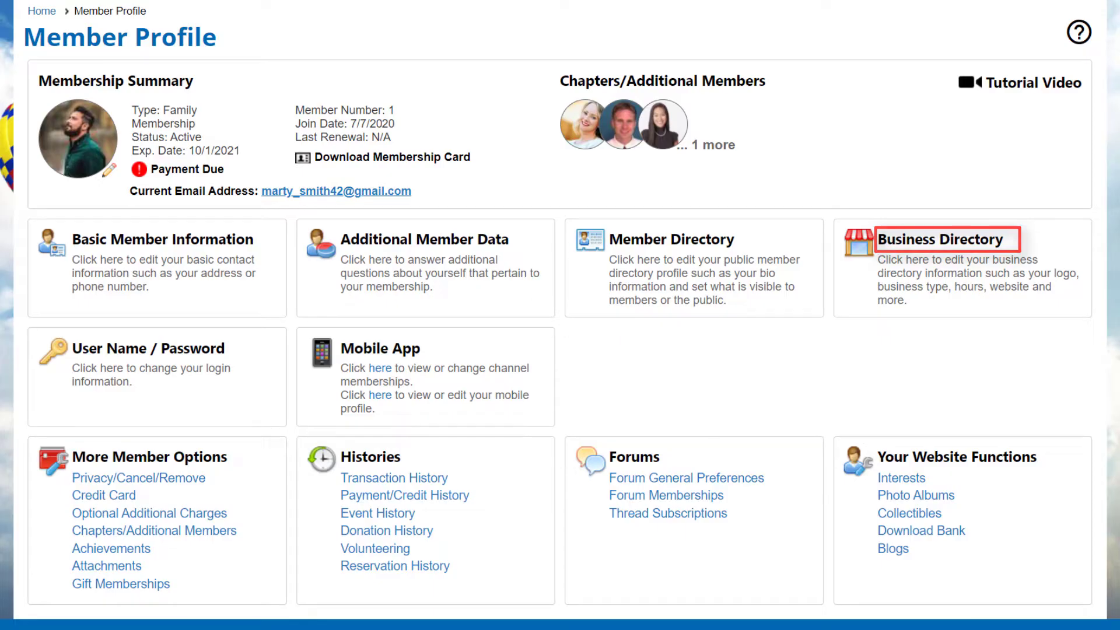
click(945, 239)
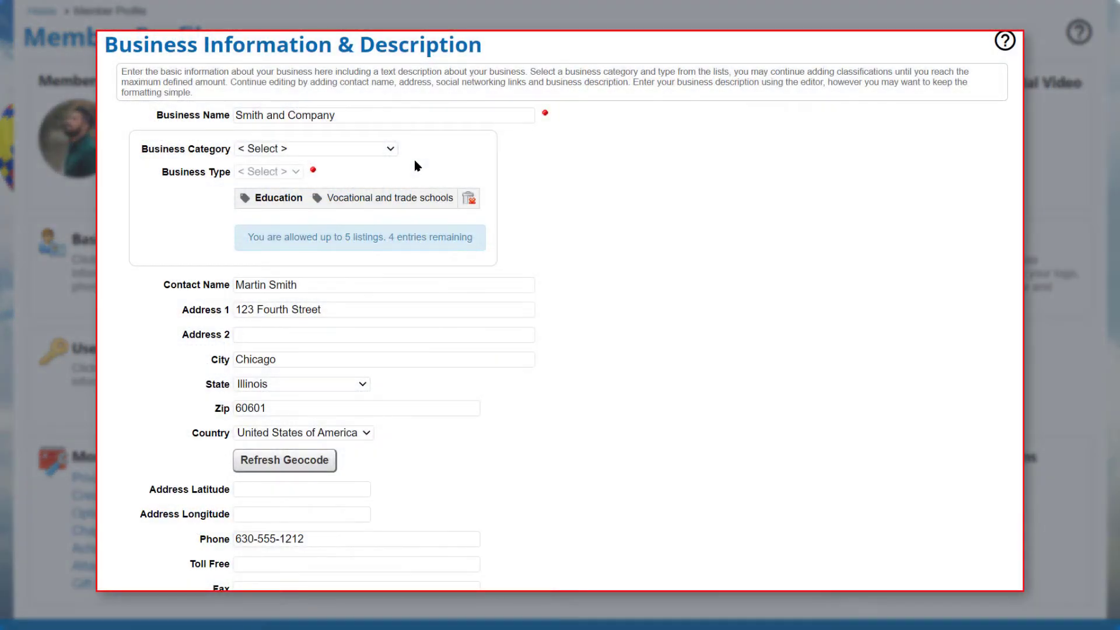
click(315, 148)
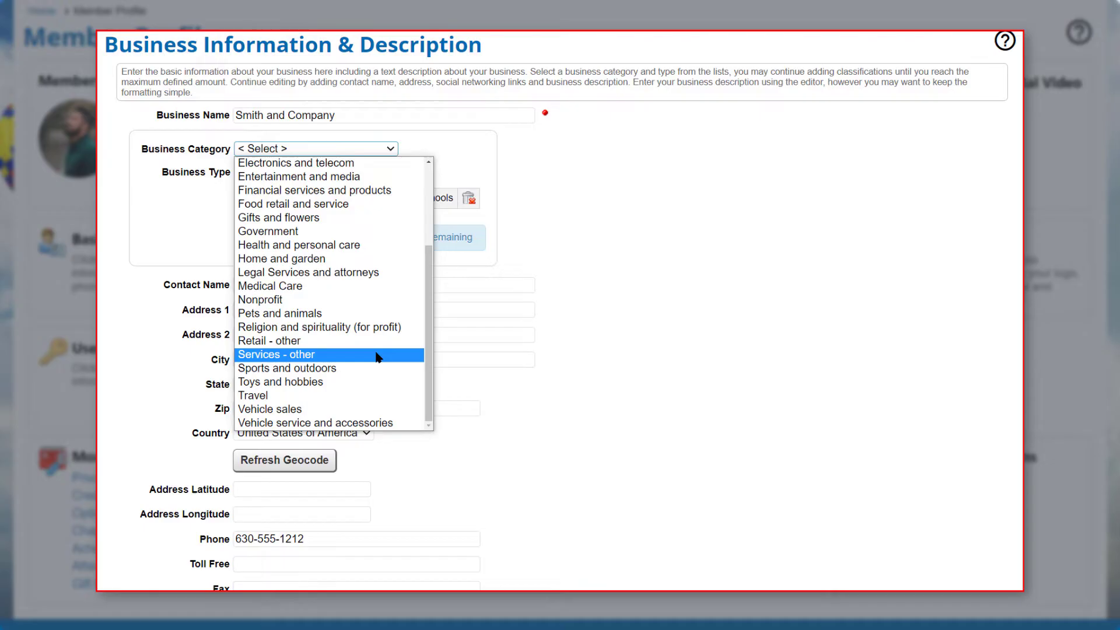
click(279, 355)
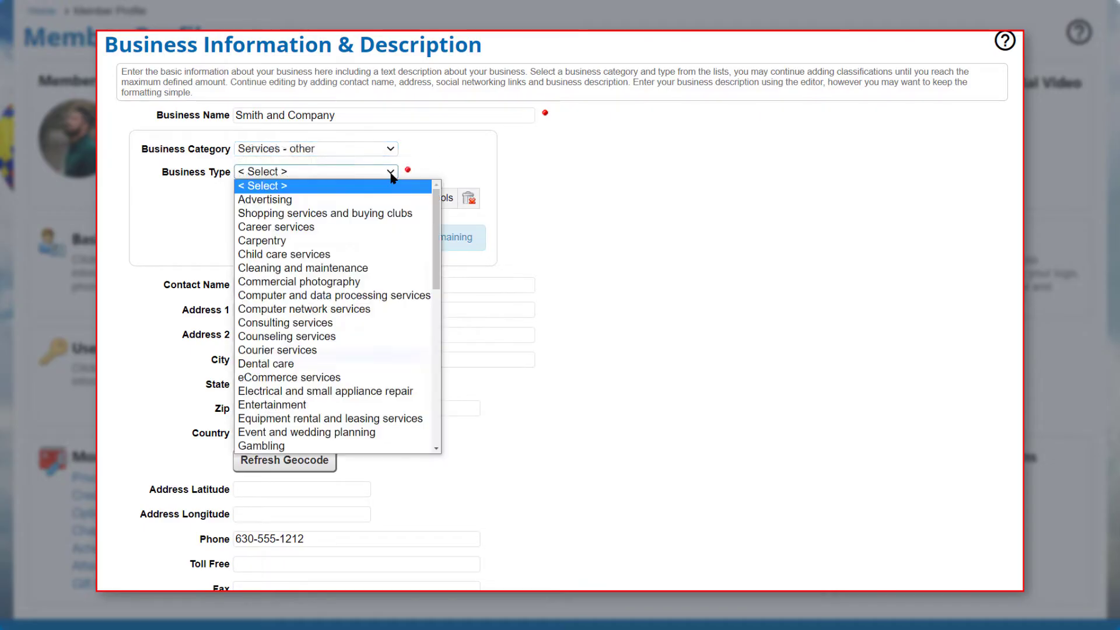
mouse_move(413, 241)
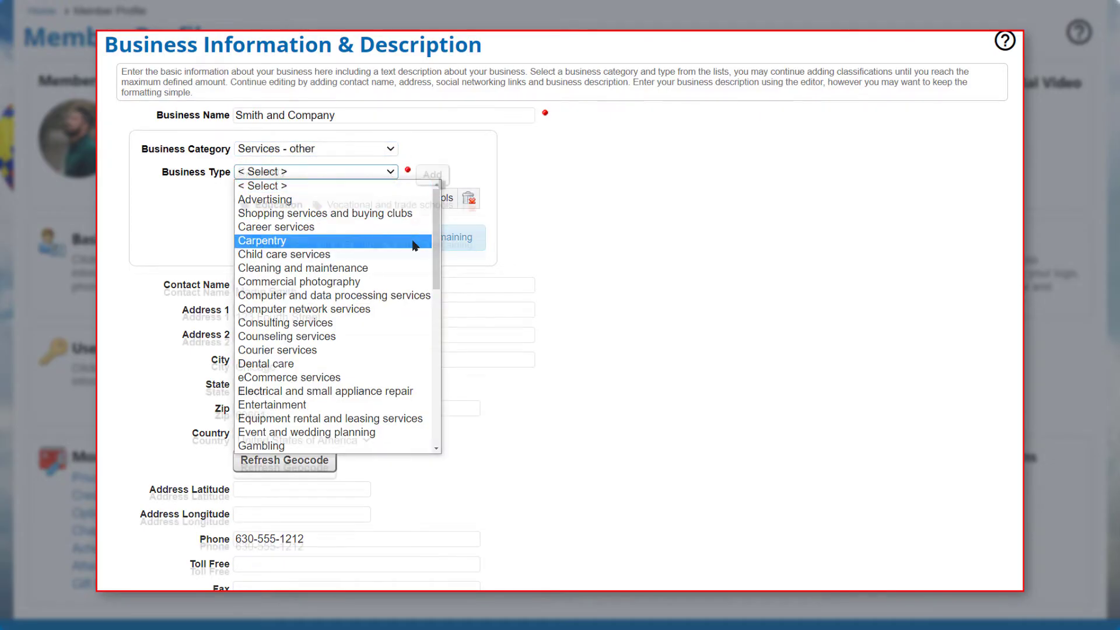
click(262, 241)
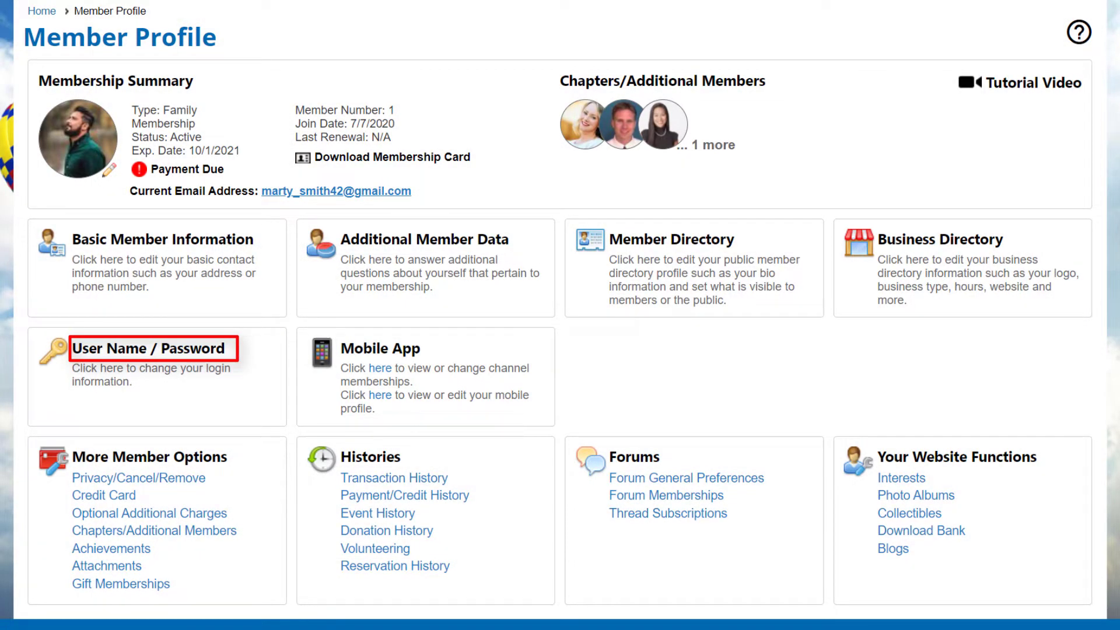
click(149, 349)
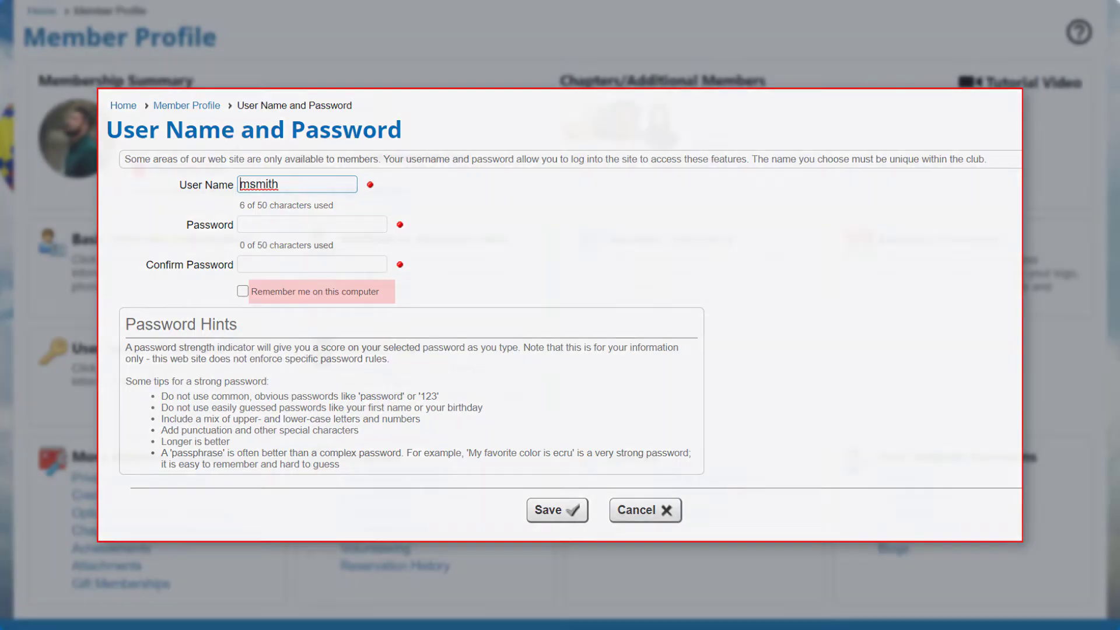
click(644, 510)
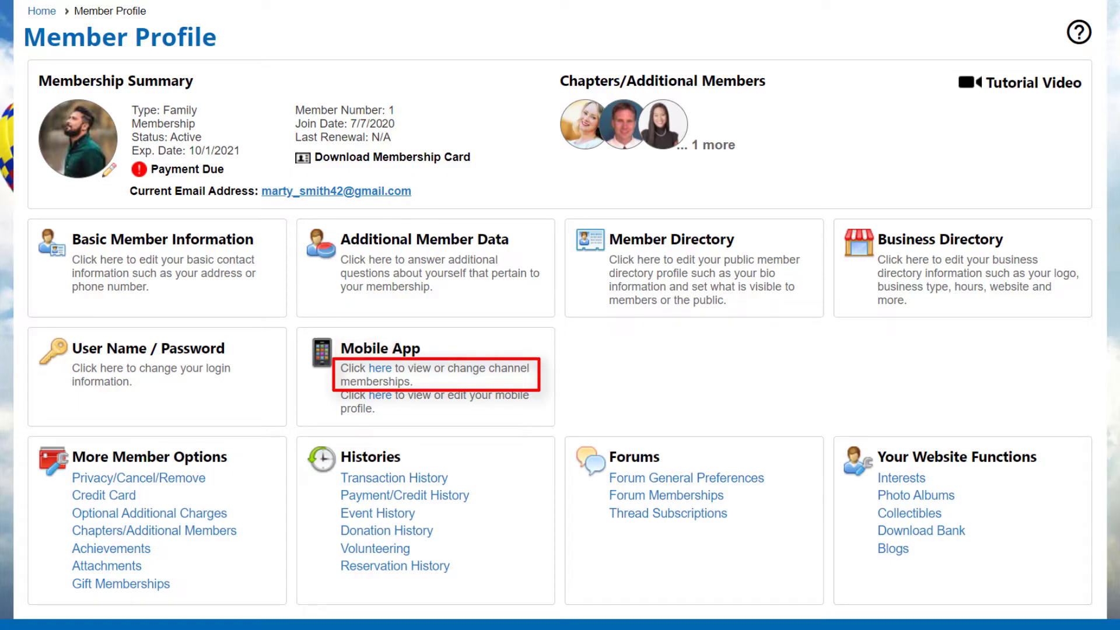
click(380, 367)
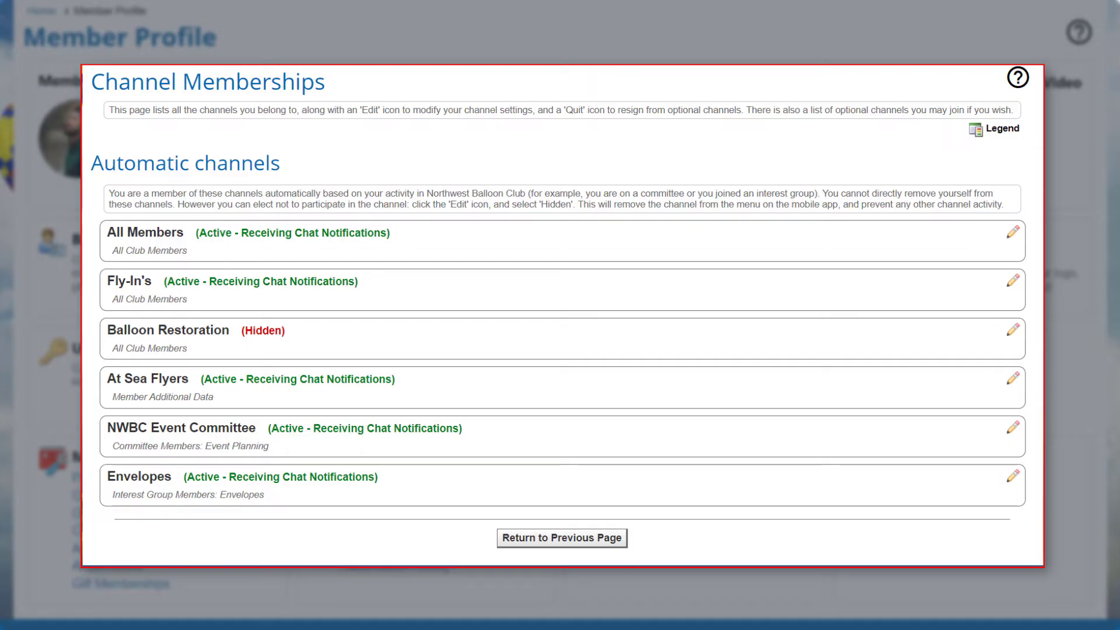
click(561, 538)
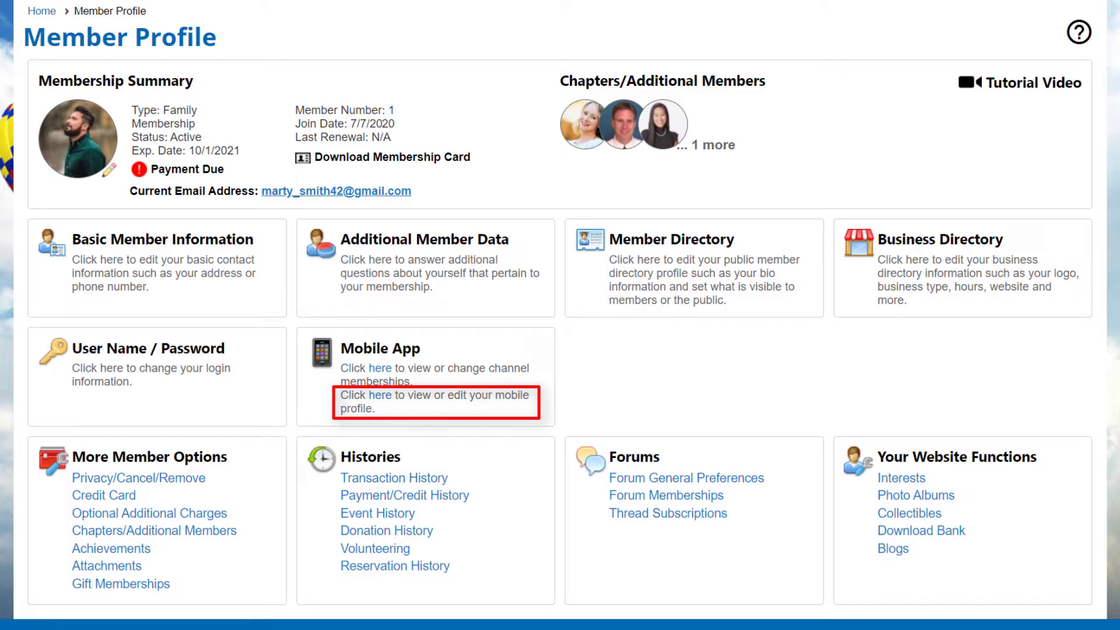
click(380, 395)
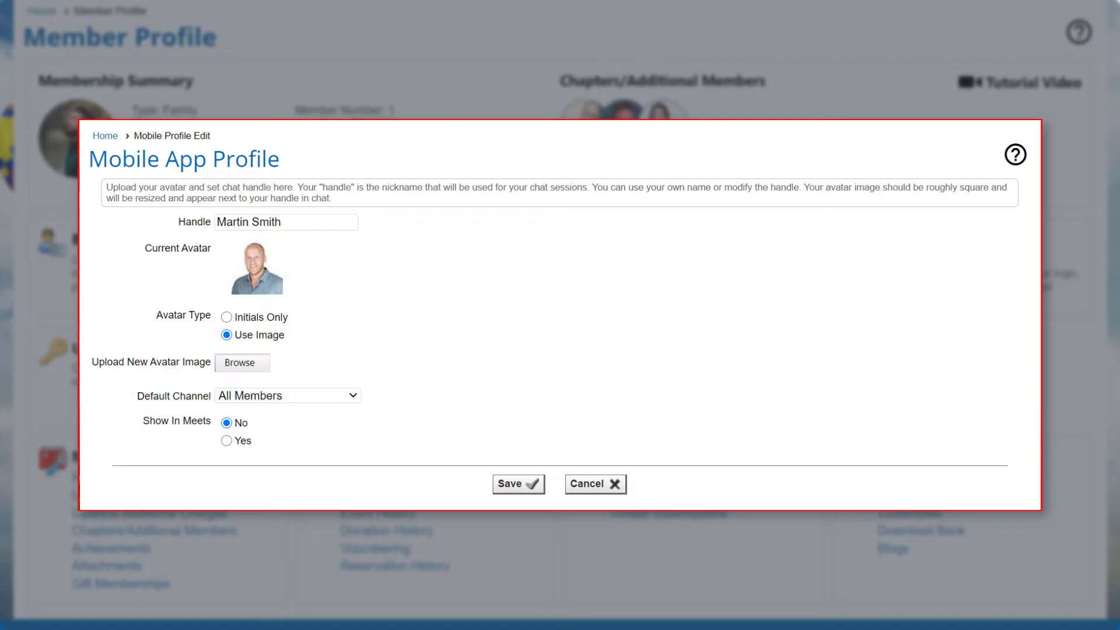
click(594, 483)
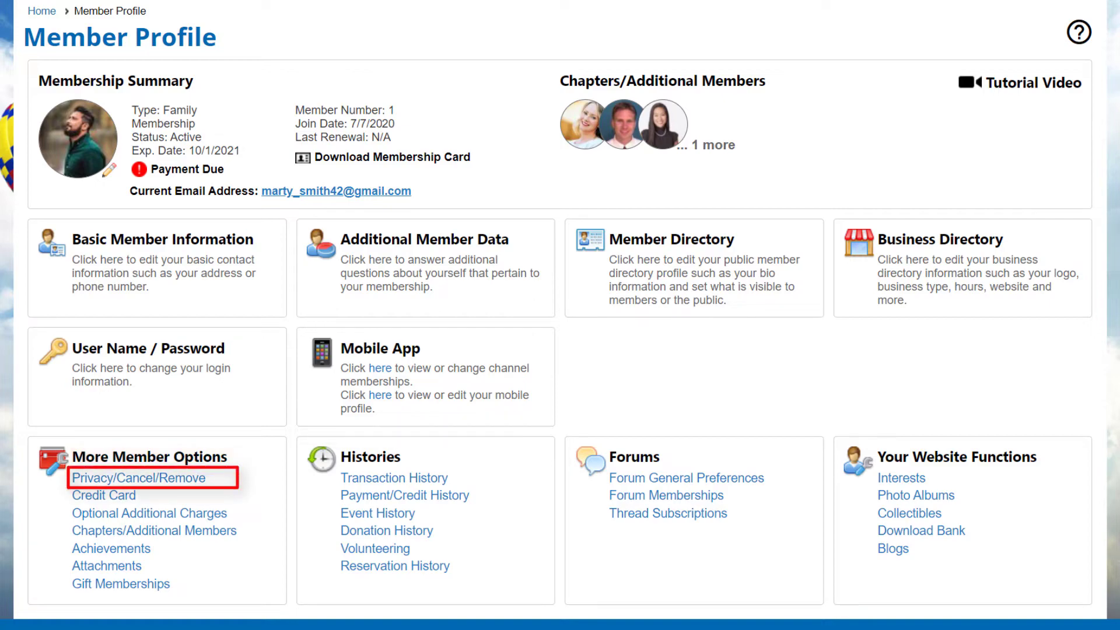
click(118, 478)
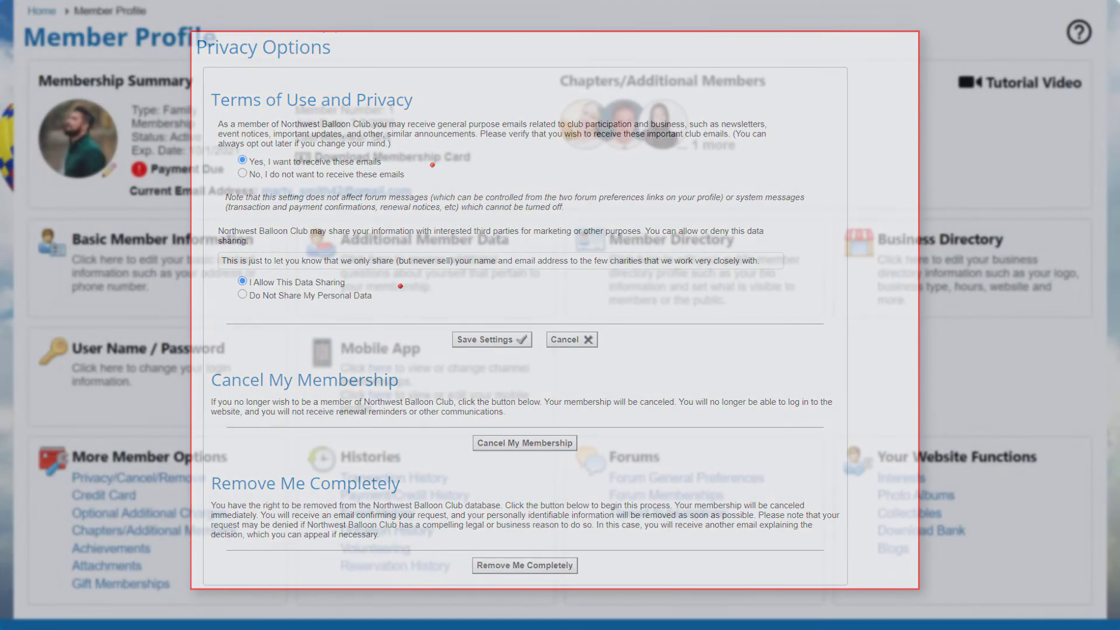
click(571, 340)
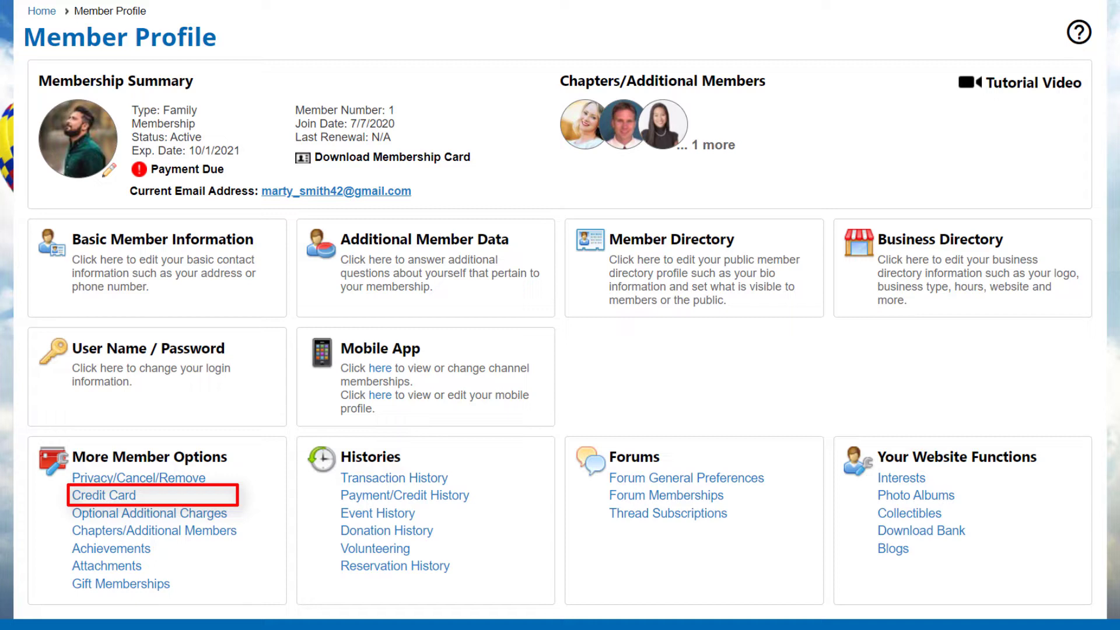
click(103, 495)
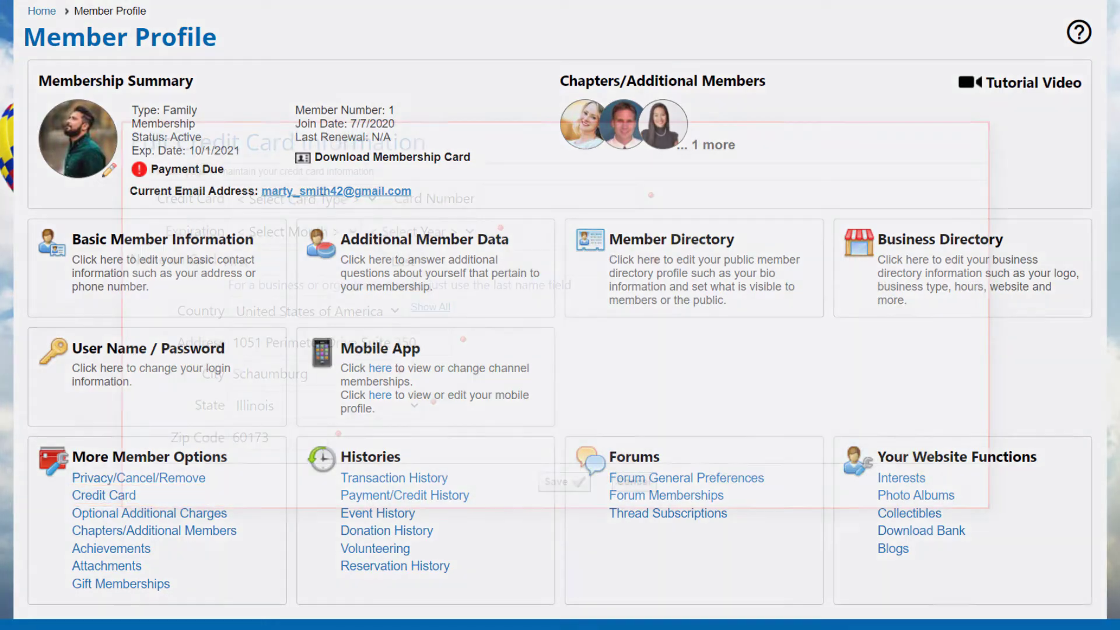
click(104, 495)
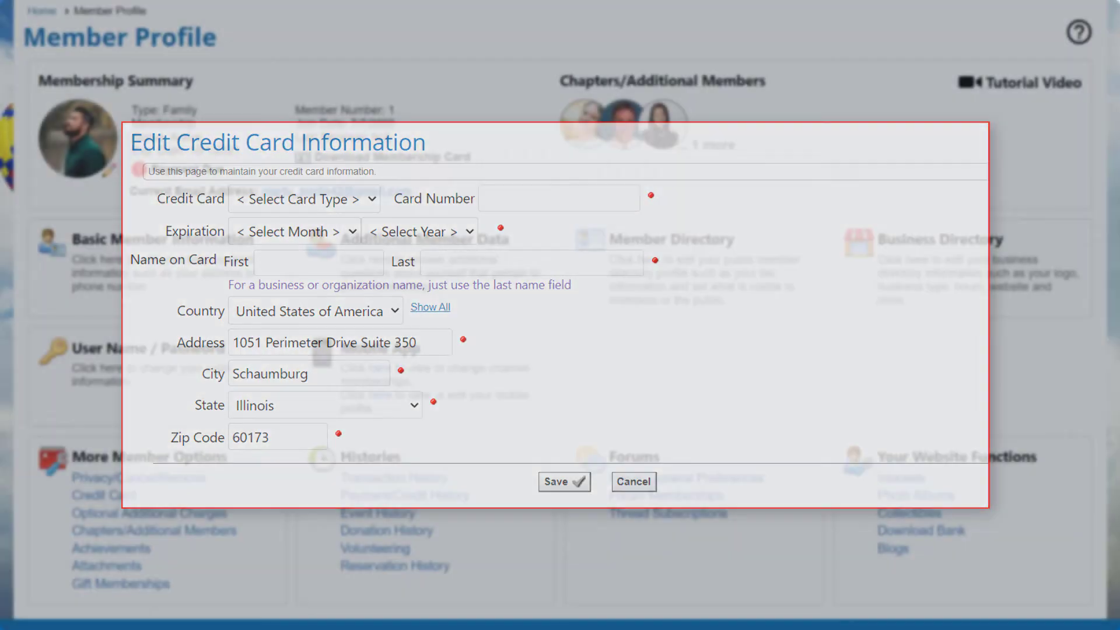
click(631, 481)
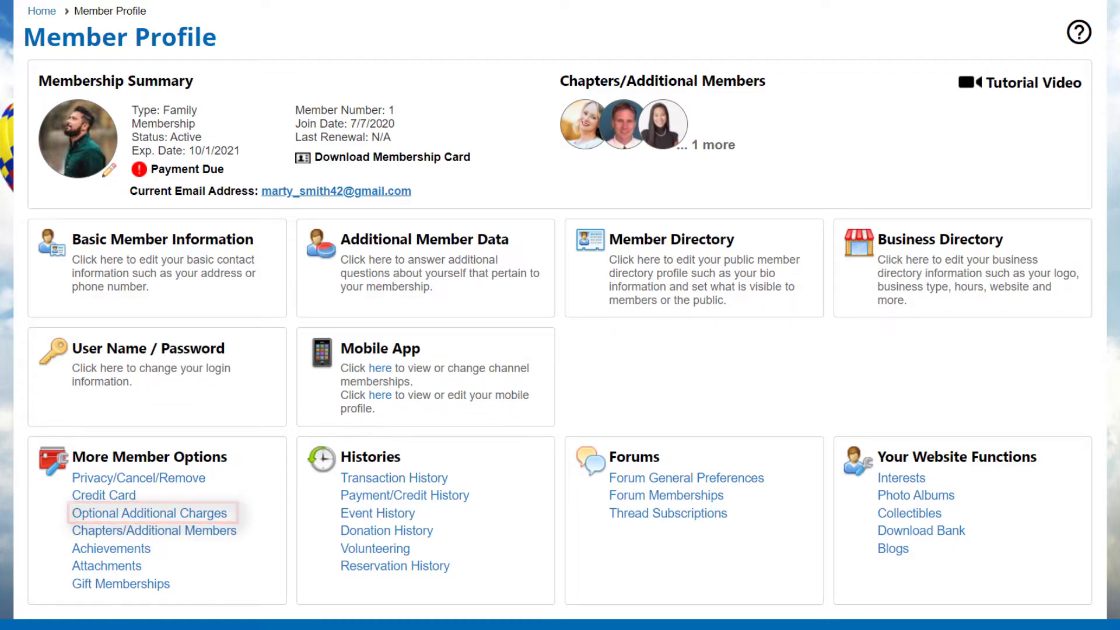
click(149, 513)
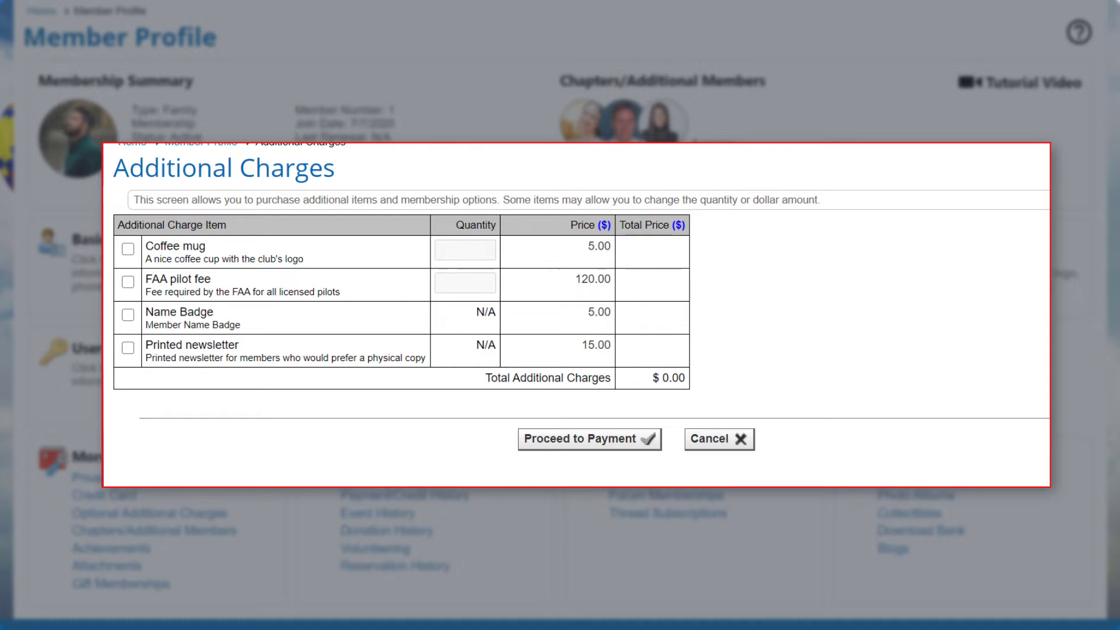
click(718, 439)
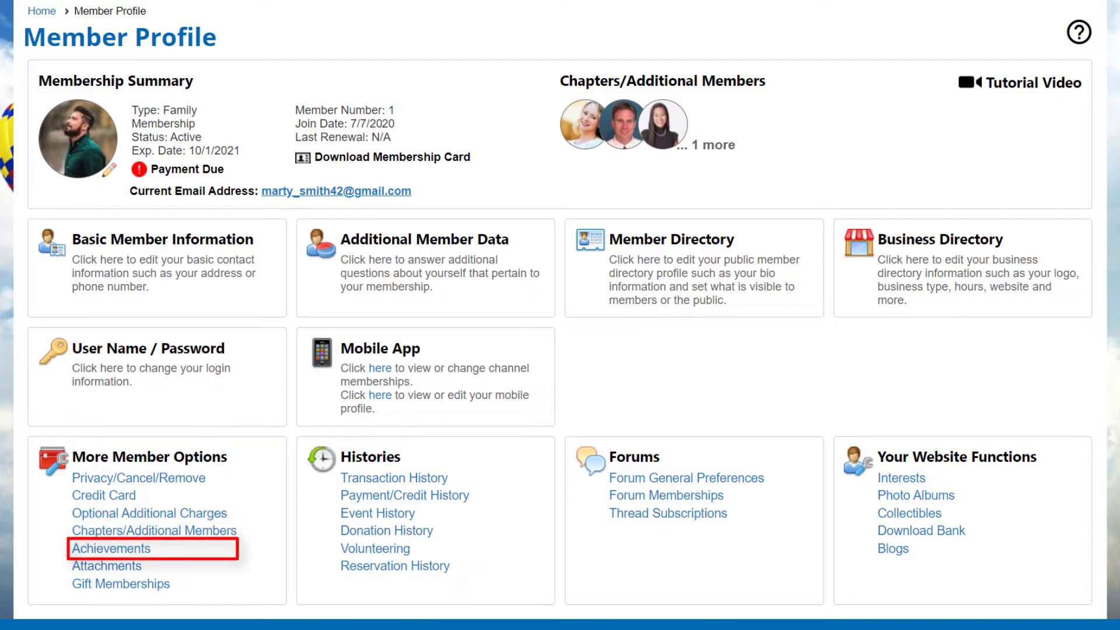
click(110, 548)
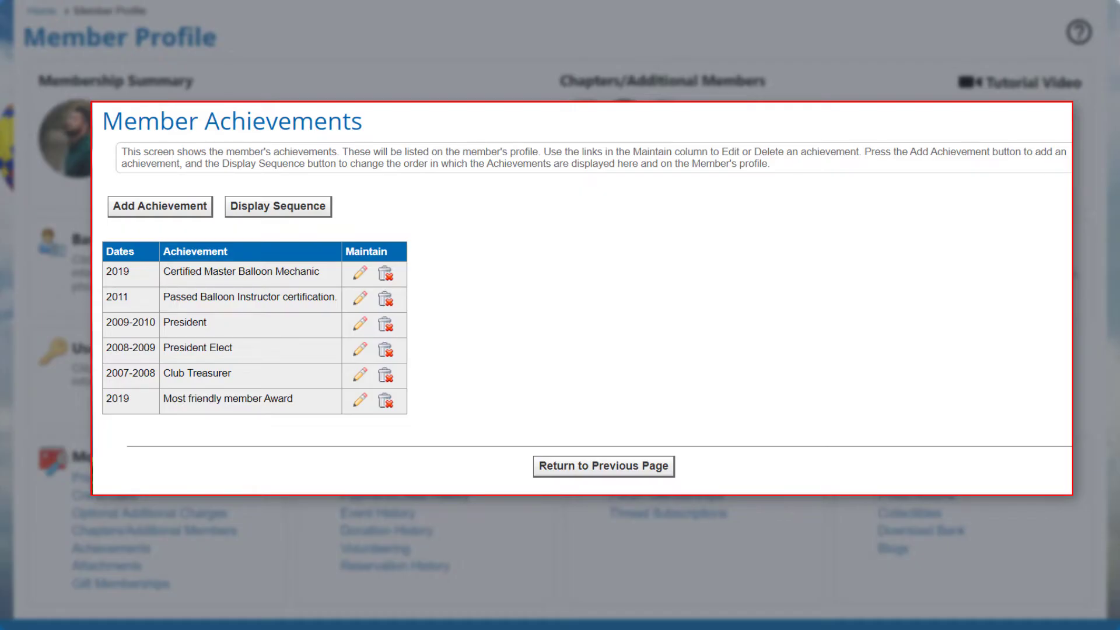
click(602, 466)
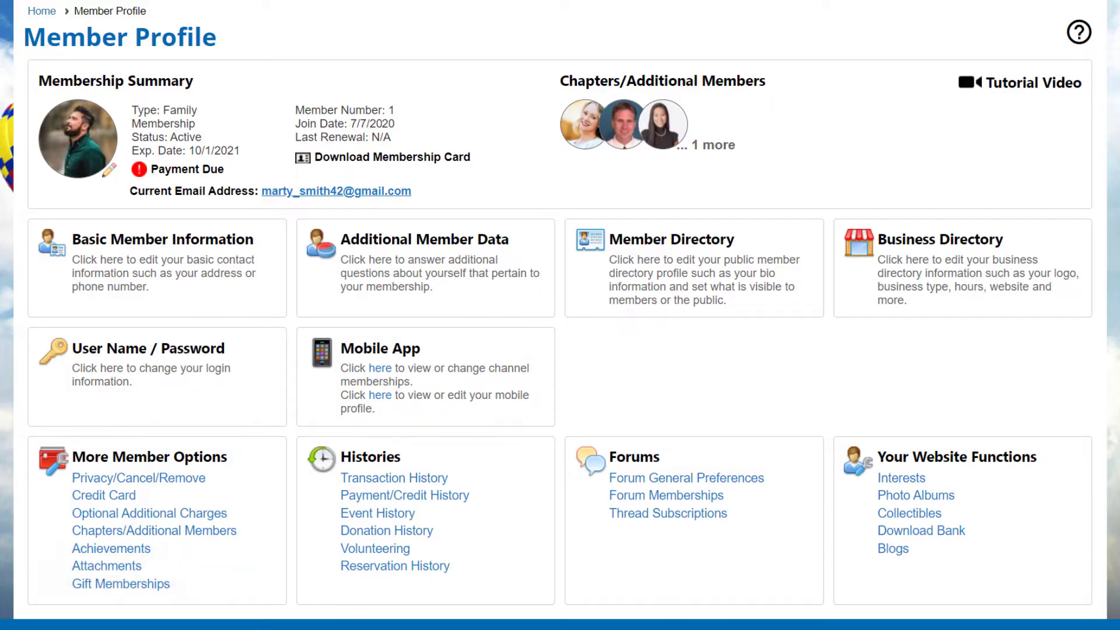
click(107, 566)
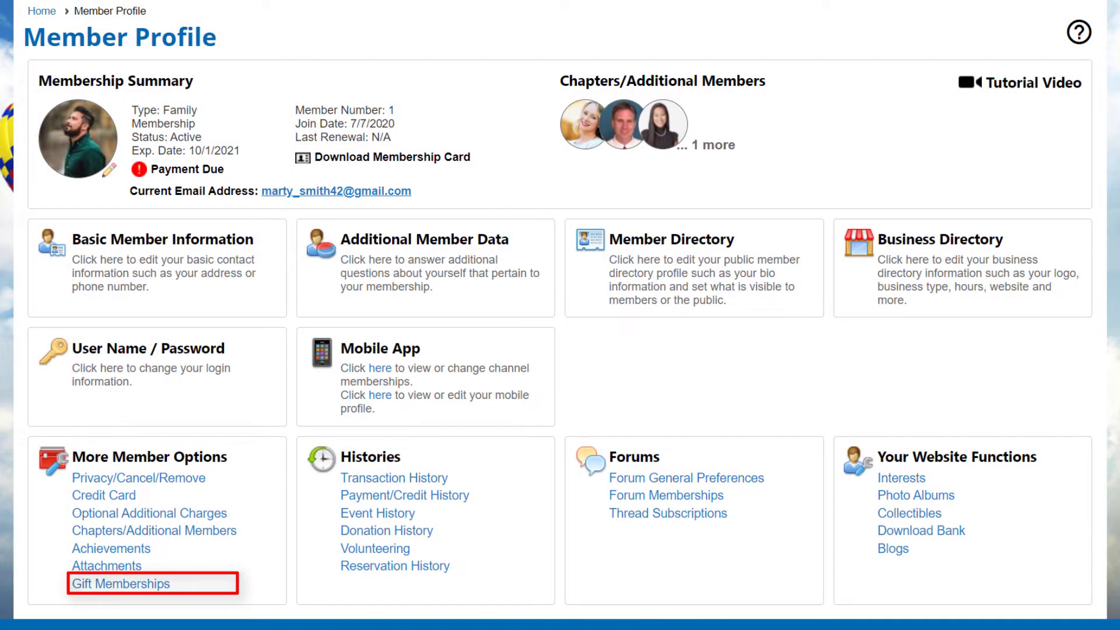
click(119, 584)
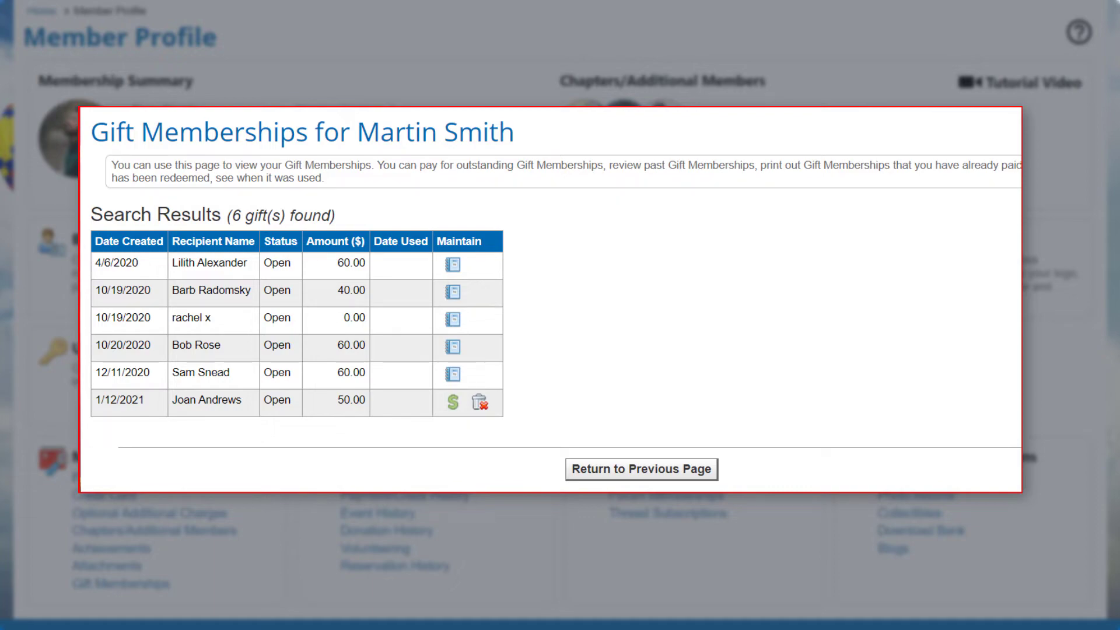
click(641, 469)
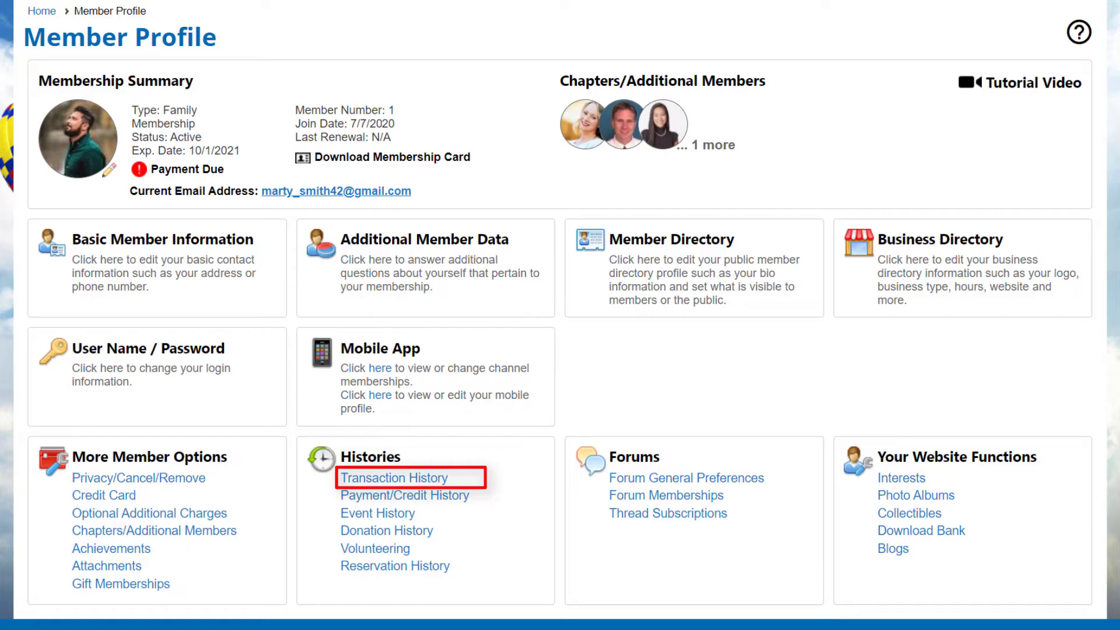
click(392, 479)
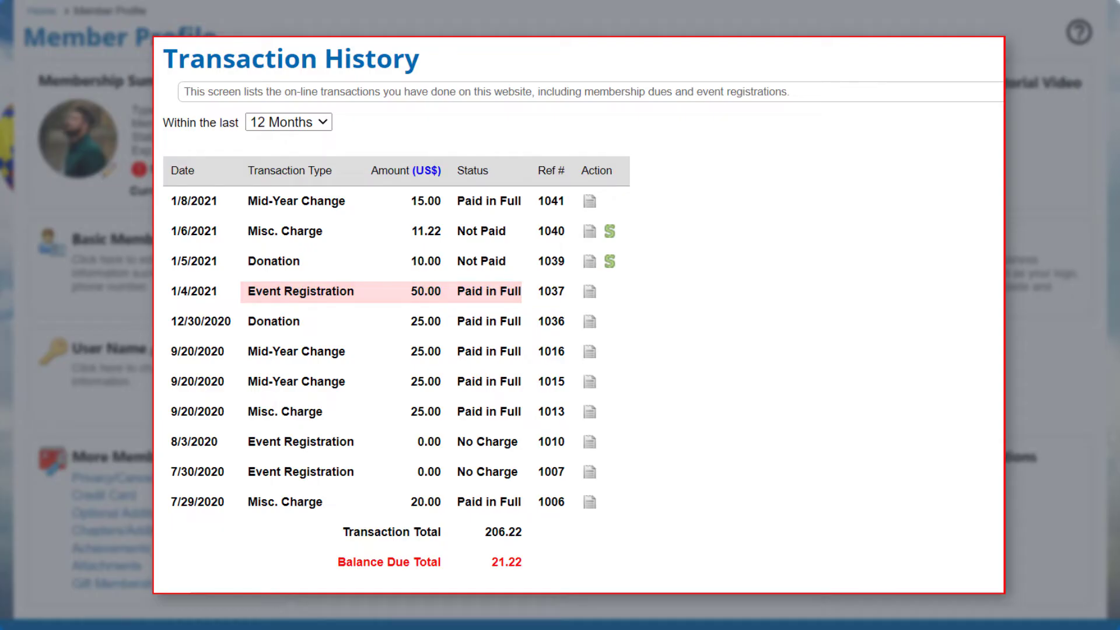
click(589, 291)
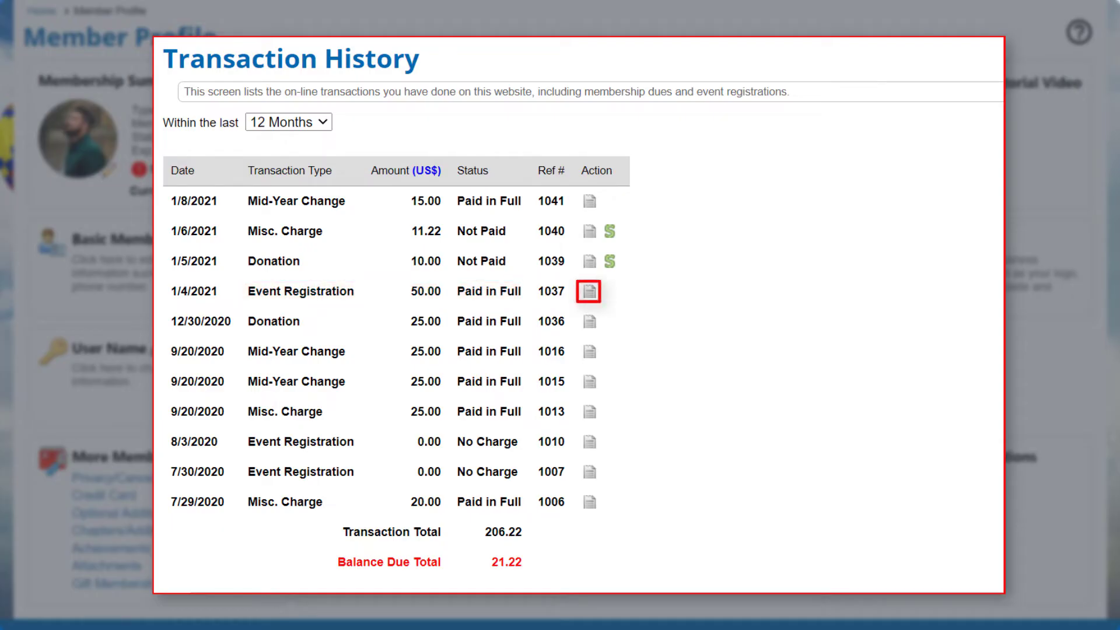
click(587, 290)
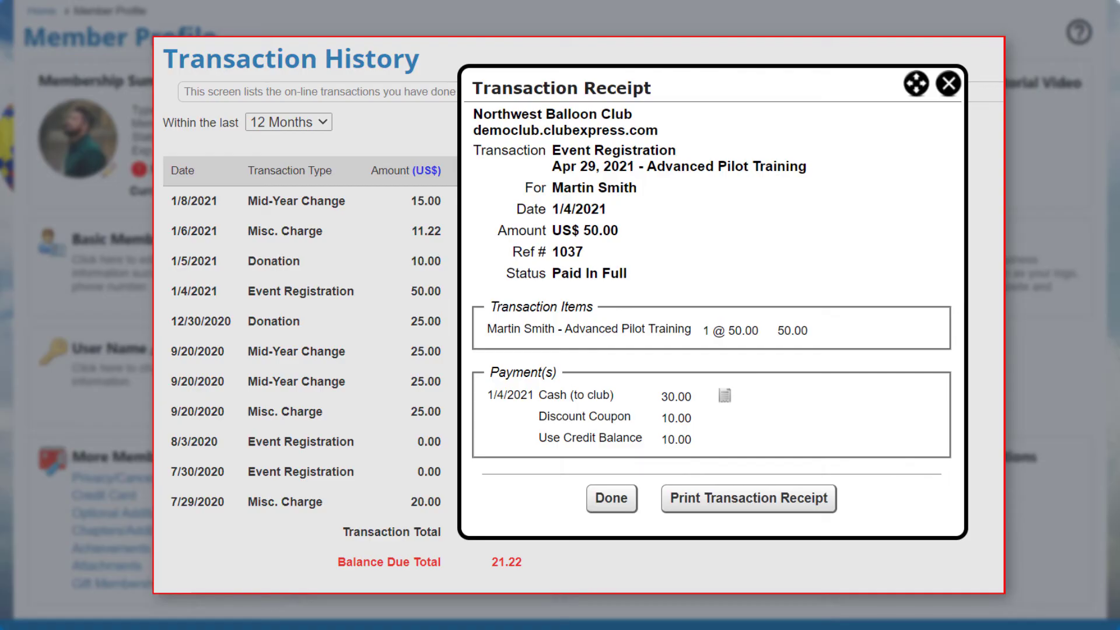
click(610, 498)
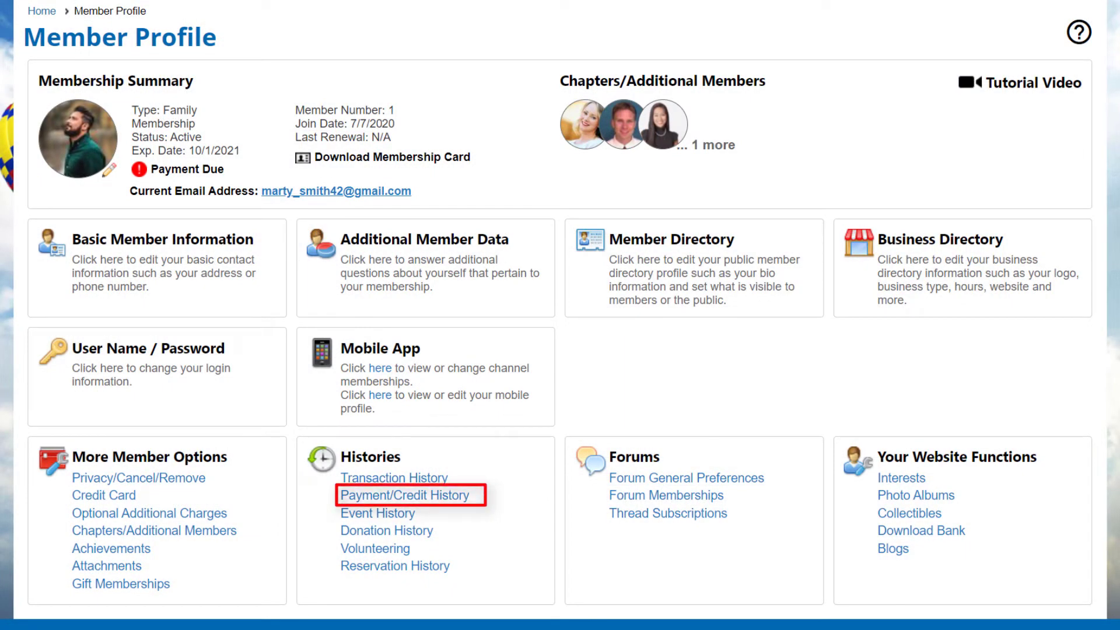
click(404, 494)
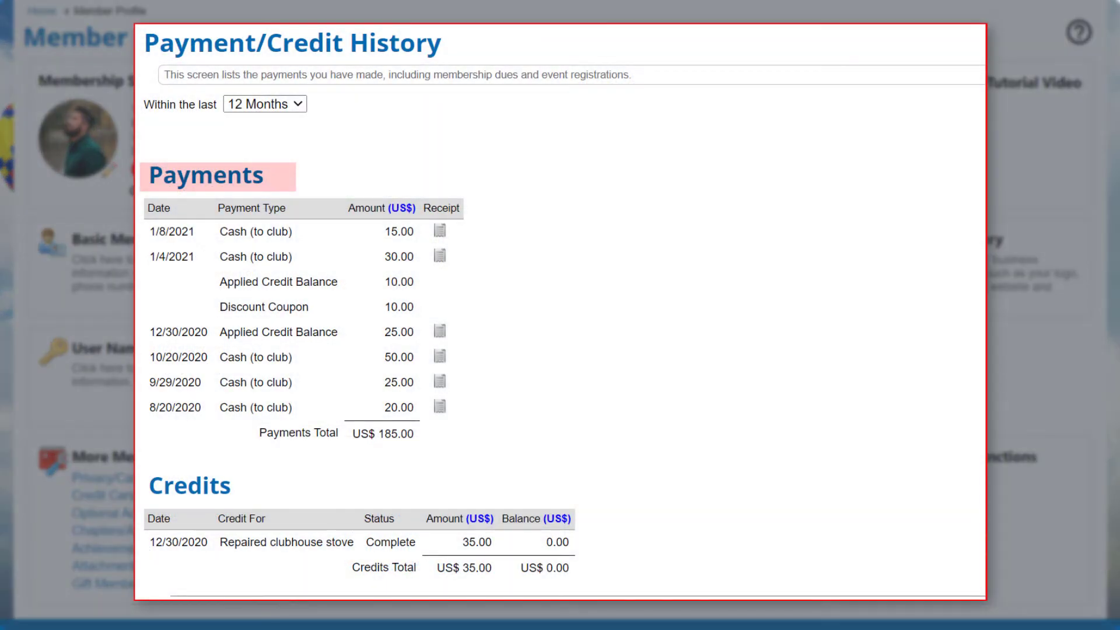
click(438, 330)
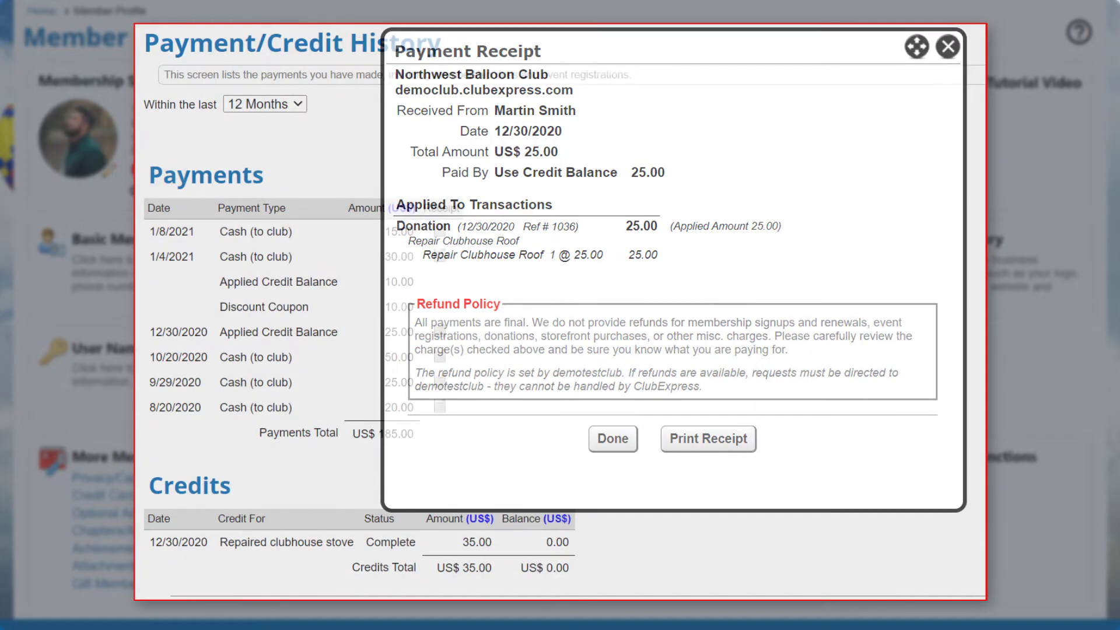
click(611, 438)
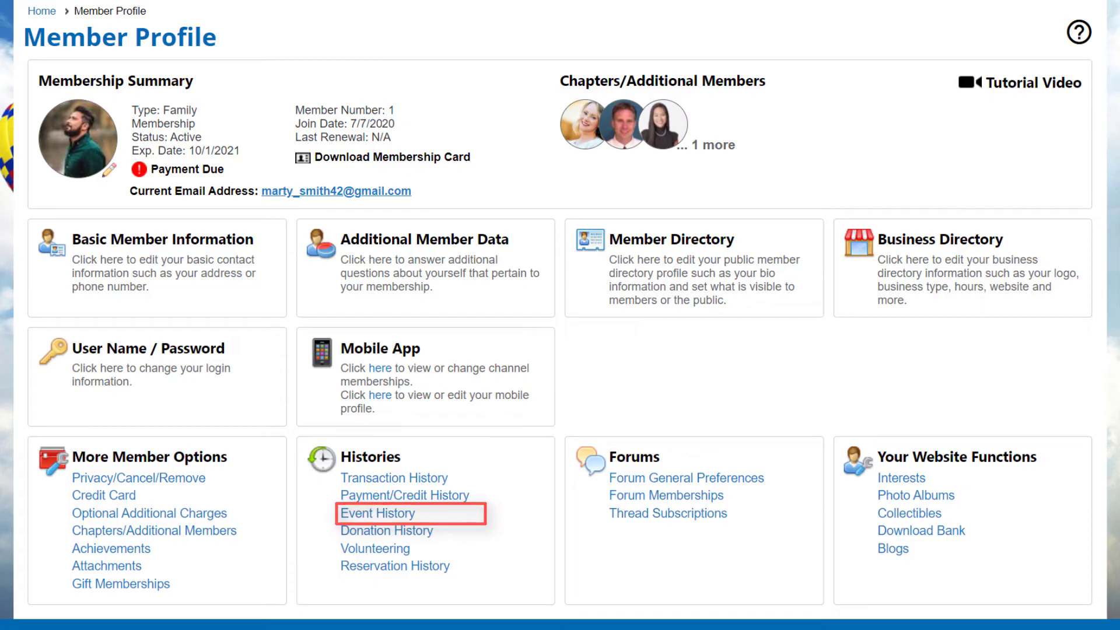
Review Event History and the 'Fun activity at night' registration details, then return to Member Profile.
click(378, 513)
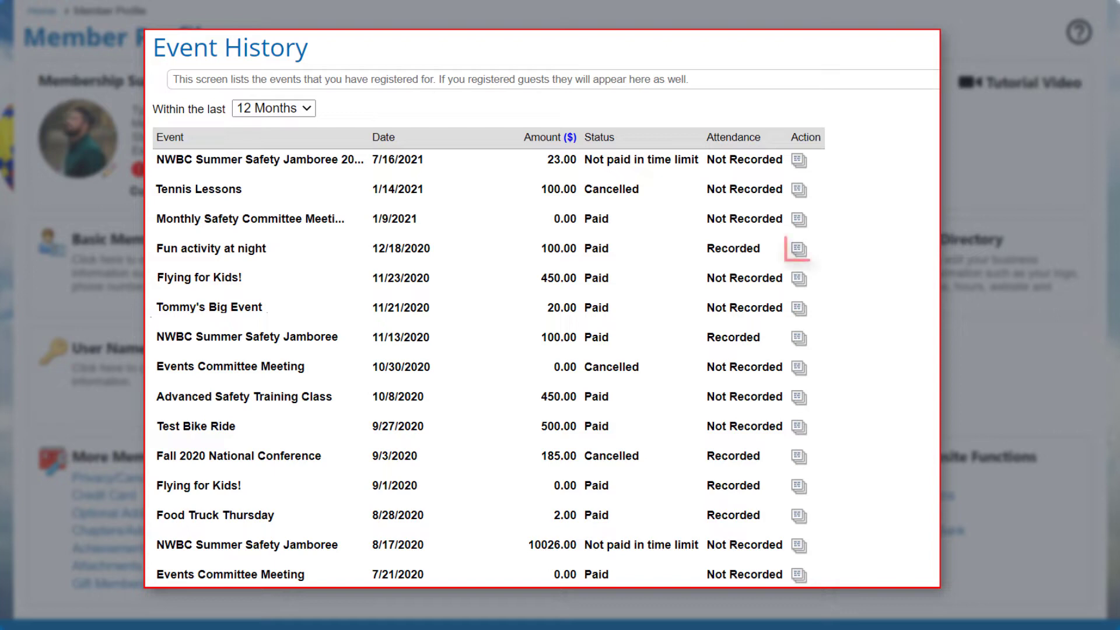
click(798, 250)
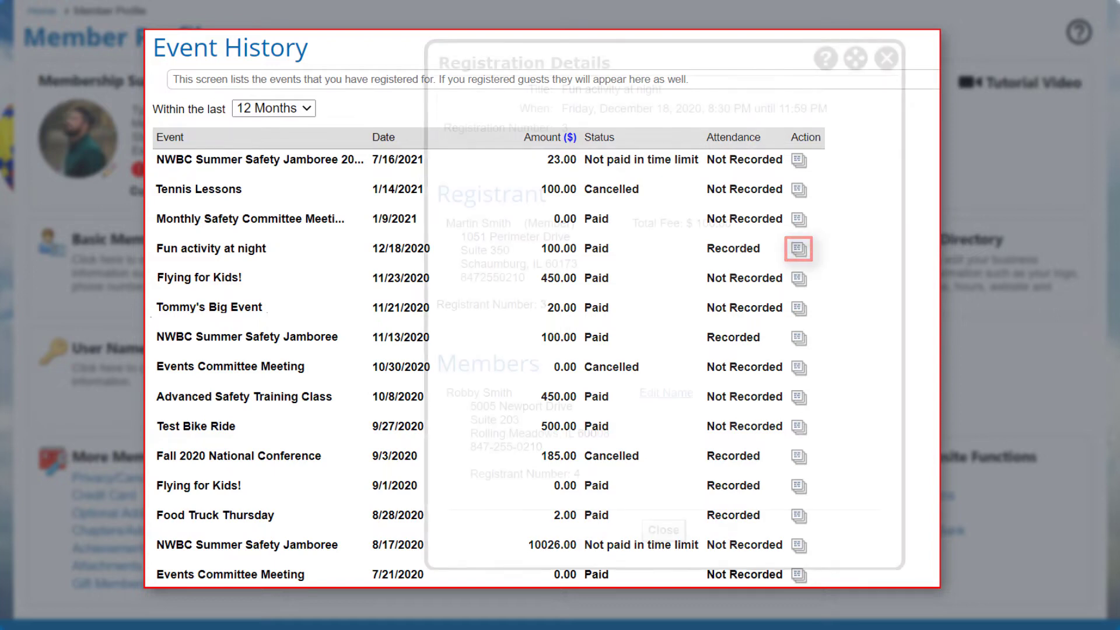
click(798, 248)
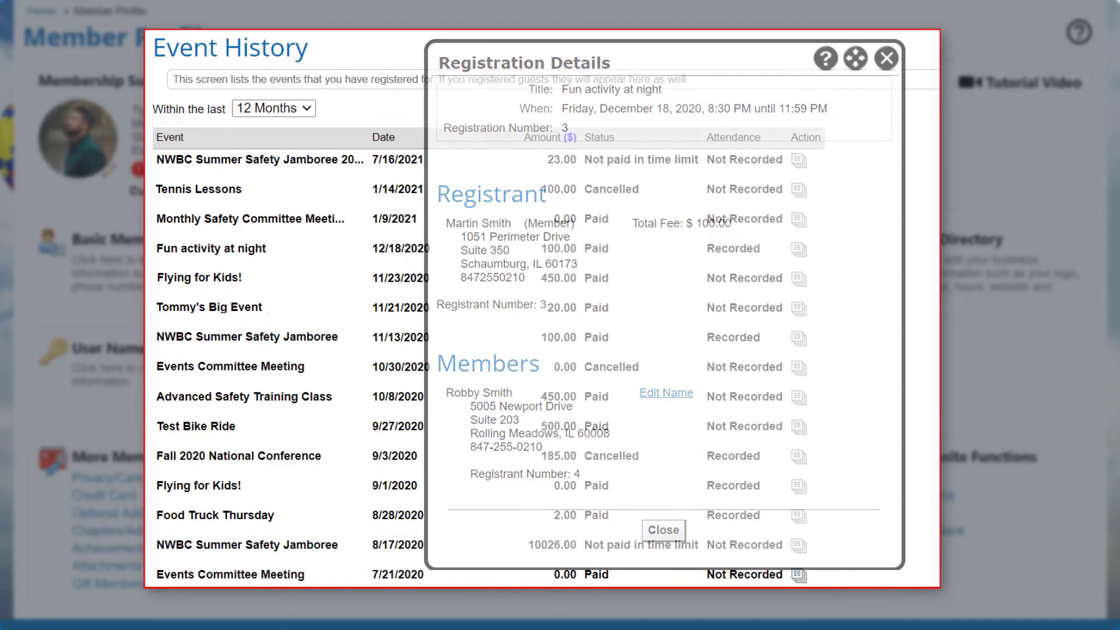
click(663, 529)
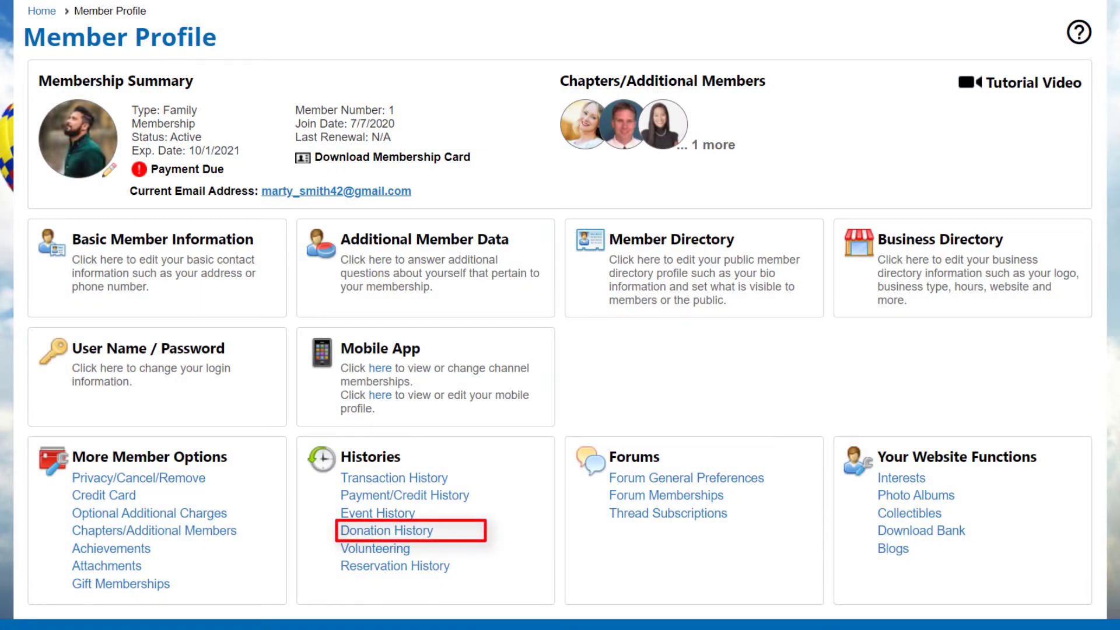
click(385, 531)
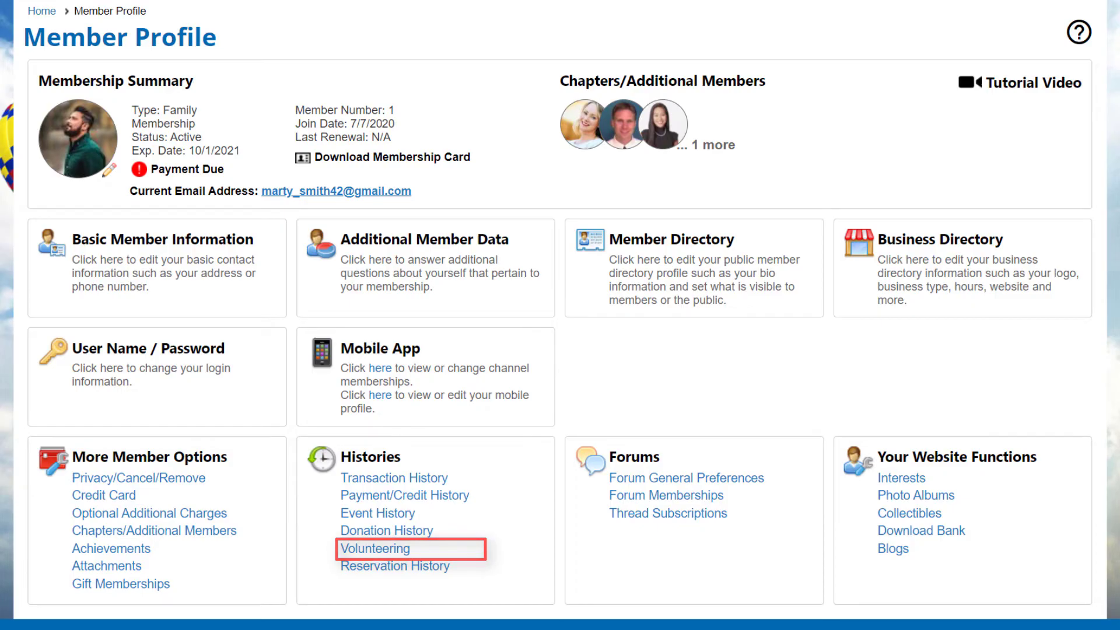
click(373, 549)
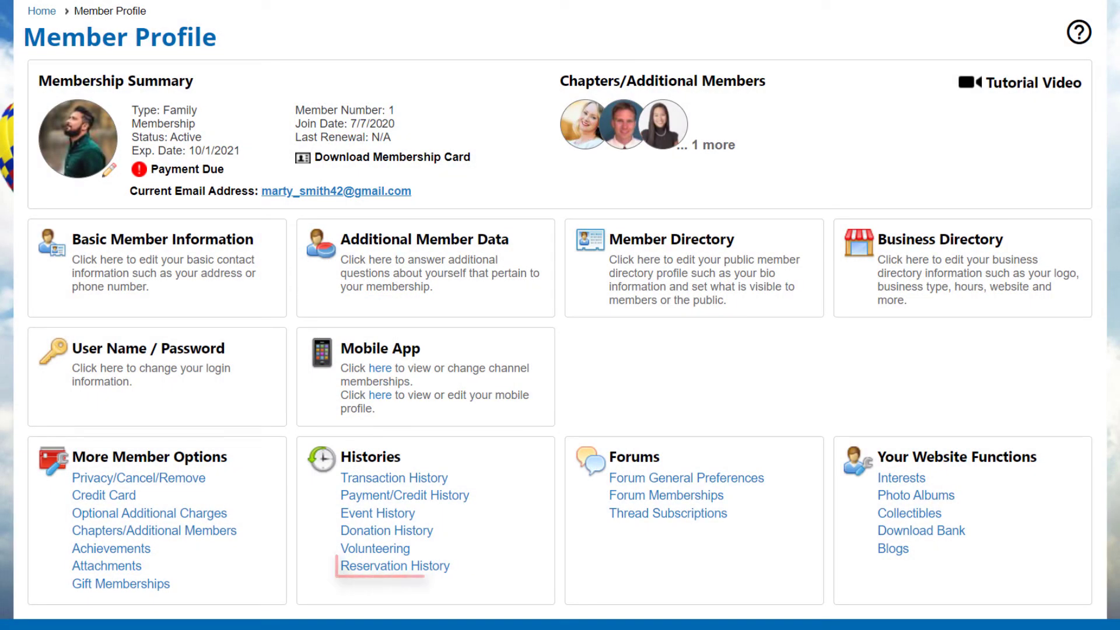
click(393, 565)
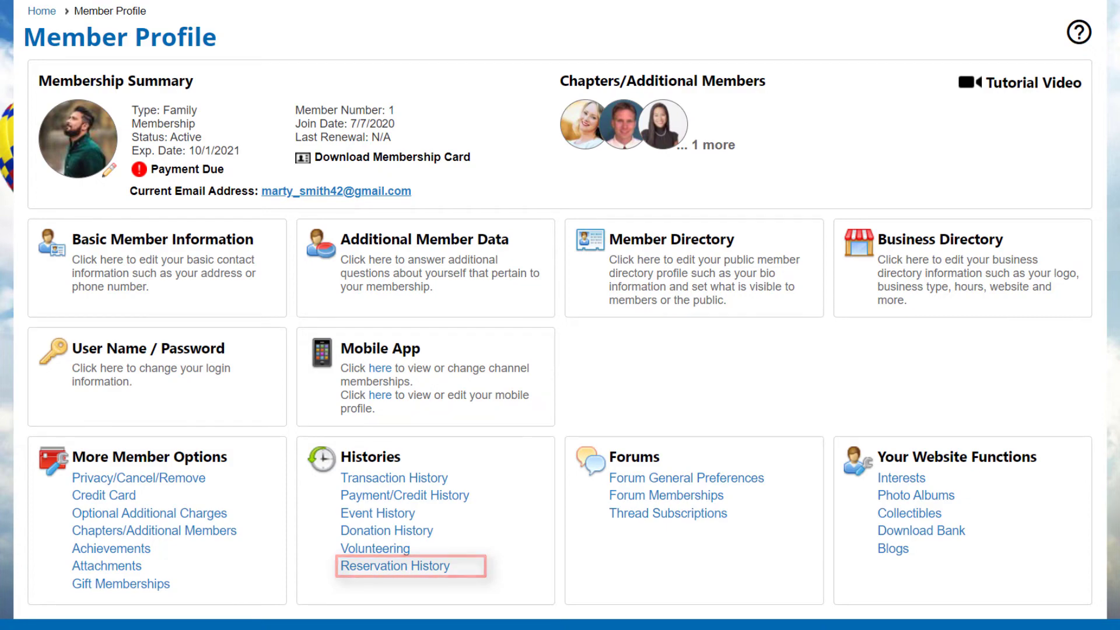
click(394, 564)
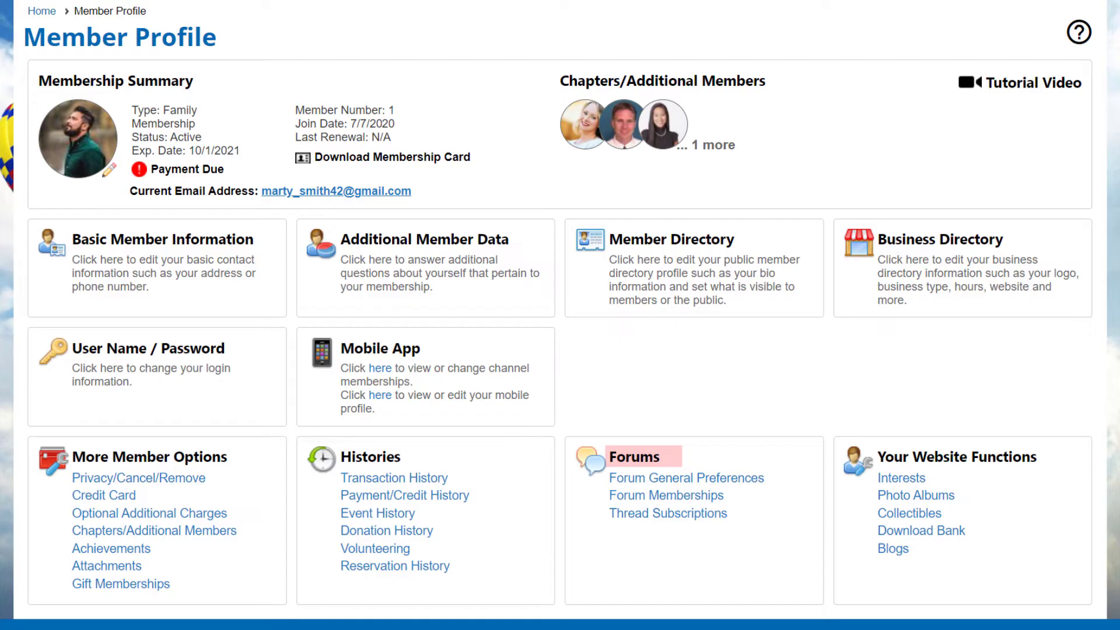
mouse_move(636, 457)
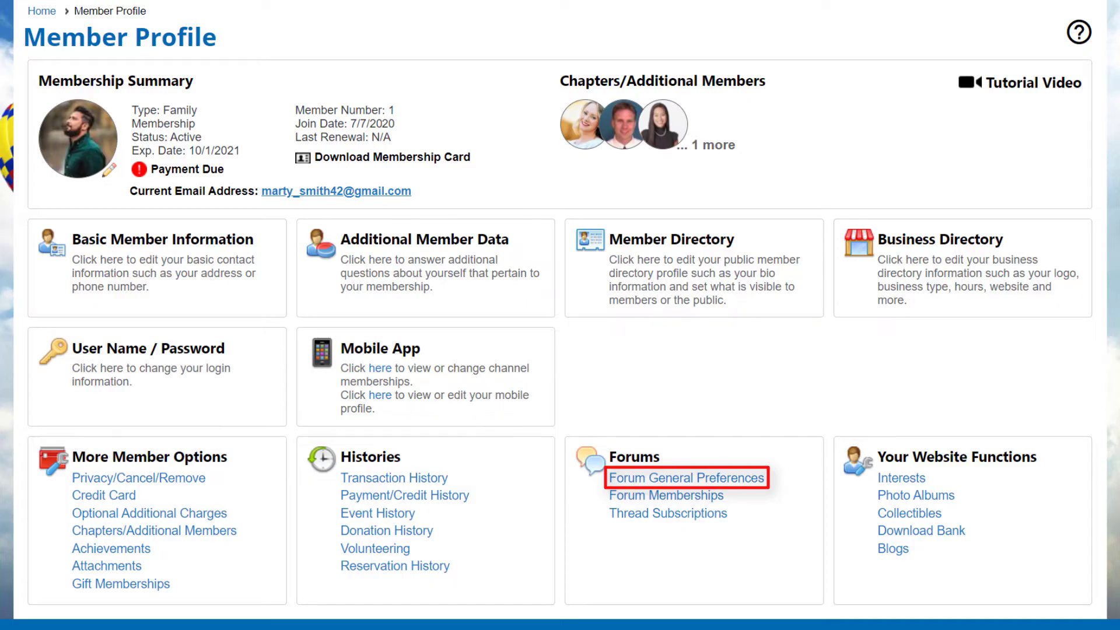
click(685, 478)
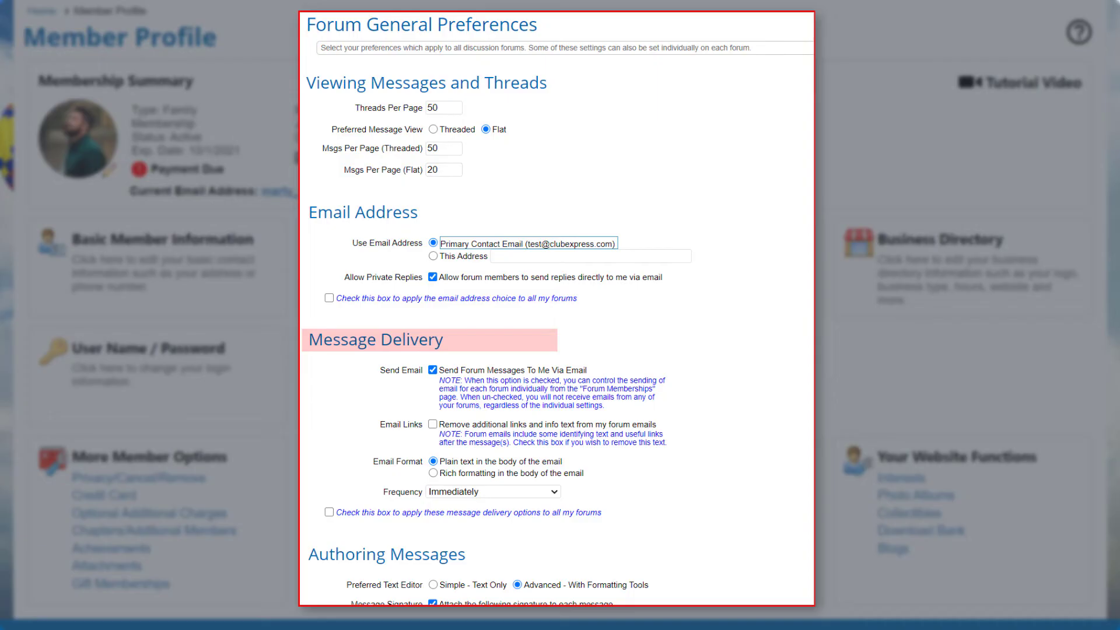
scroll(down, 3)
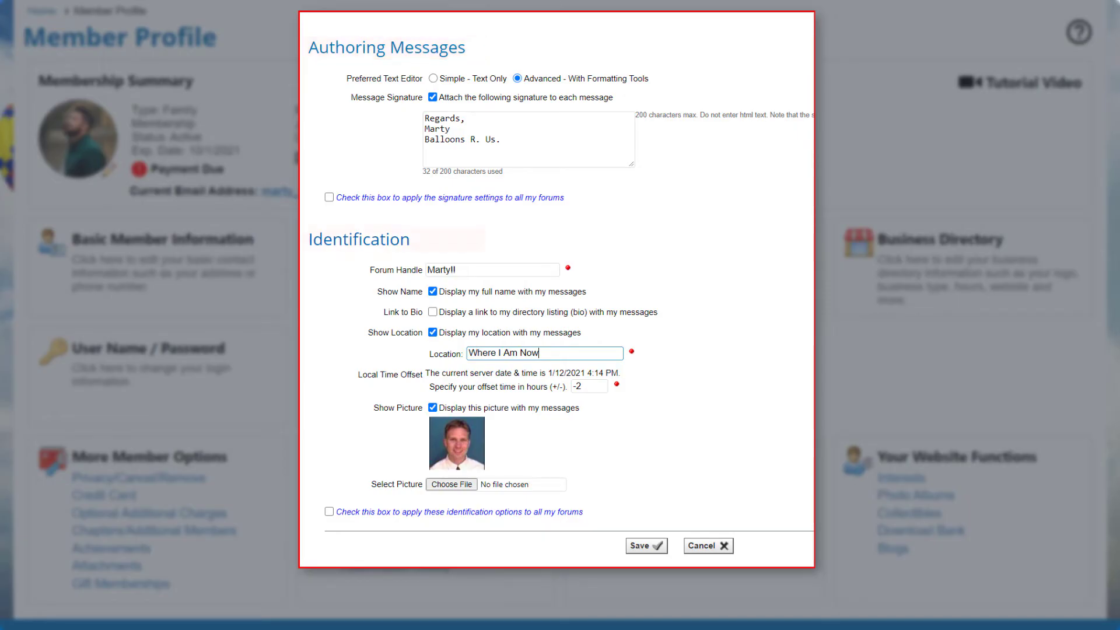
double_click(361, 239)
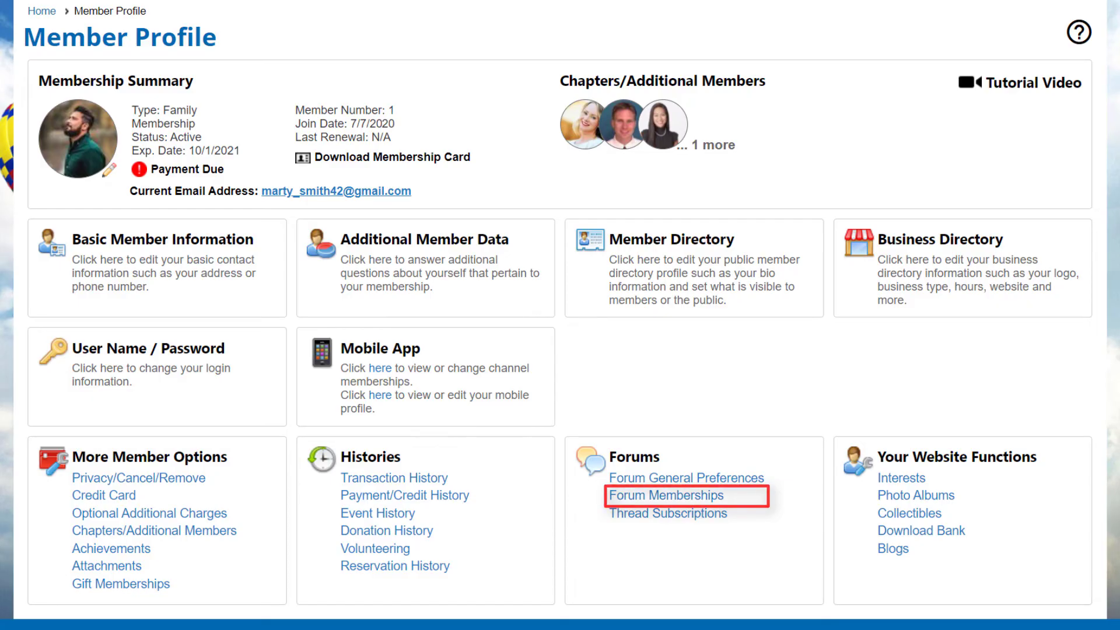
click(666, 496)
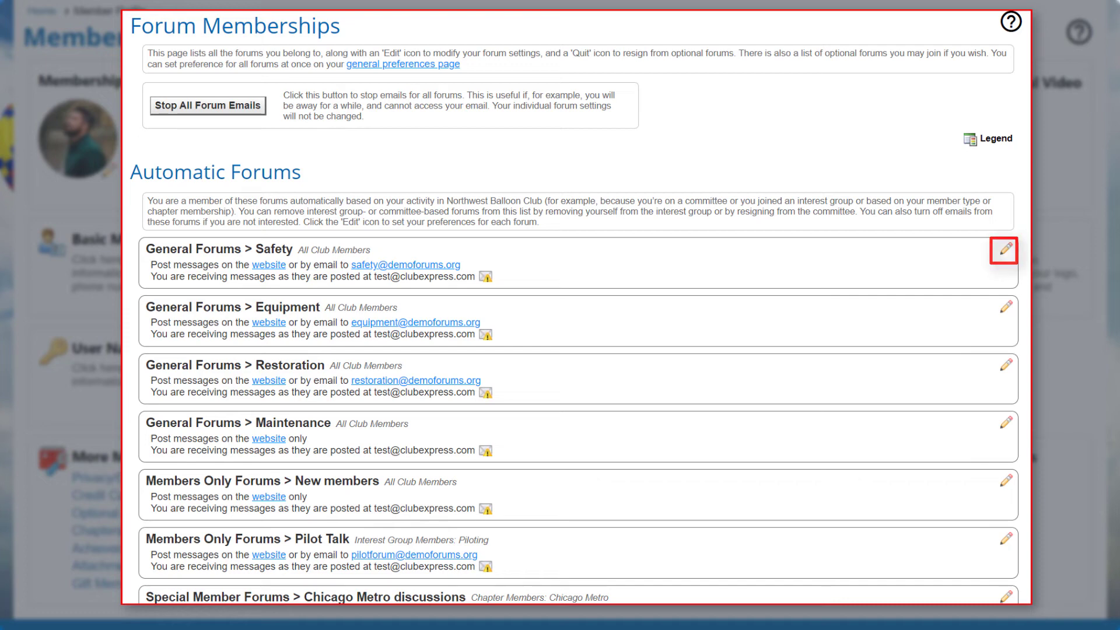
click(1002, 250)
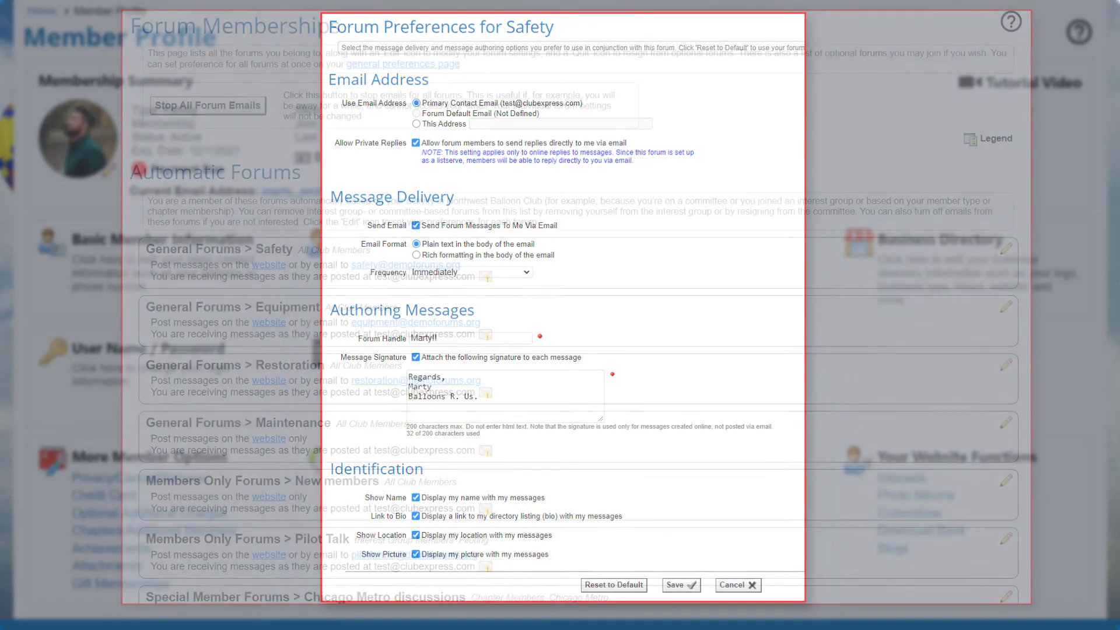
click(745, 584)
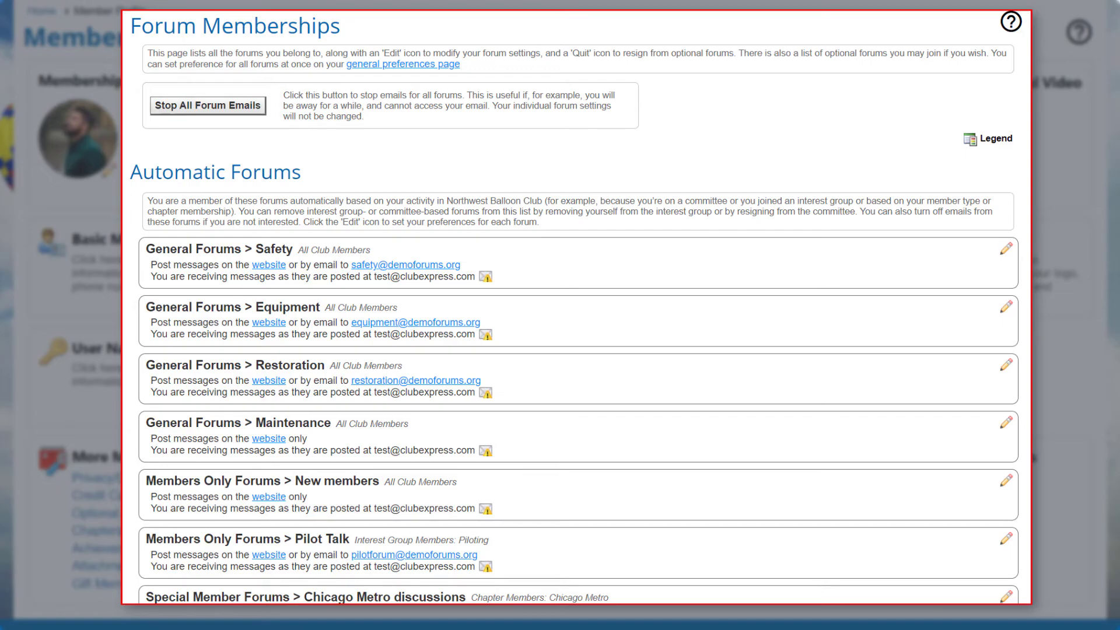
click(208, 105)
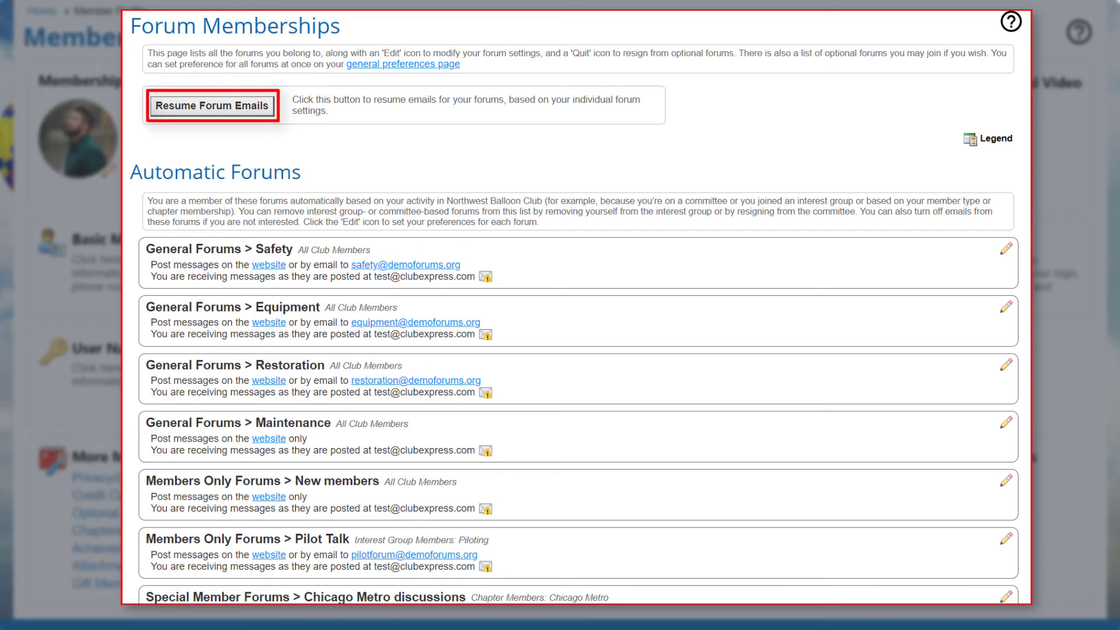
click(211, 106)
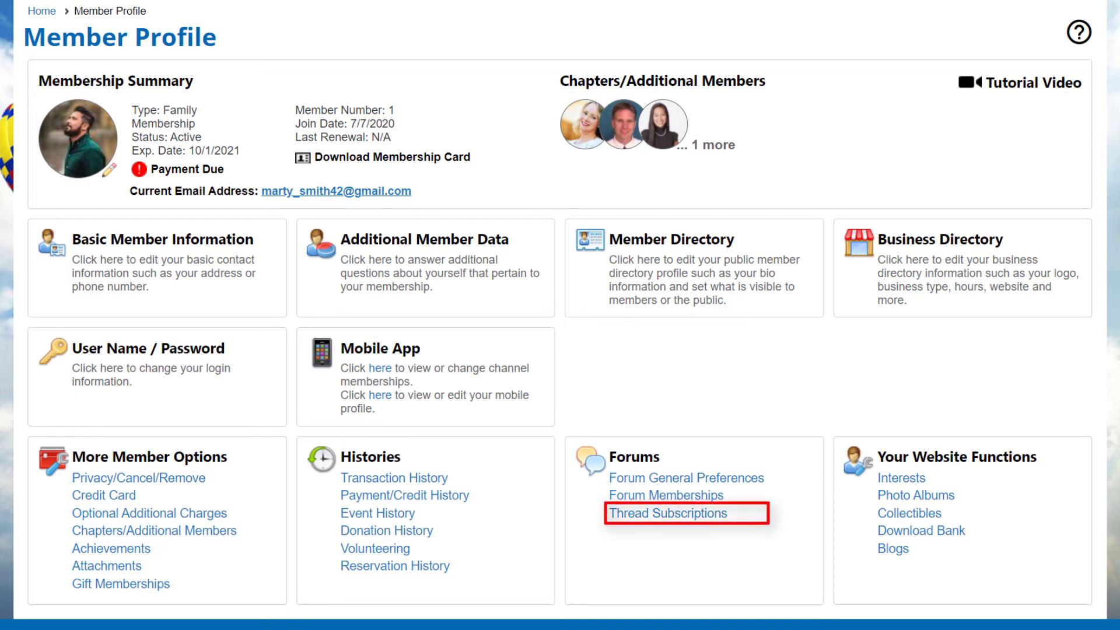
click(668, 513)
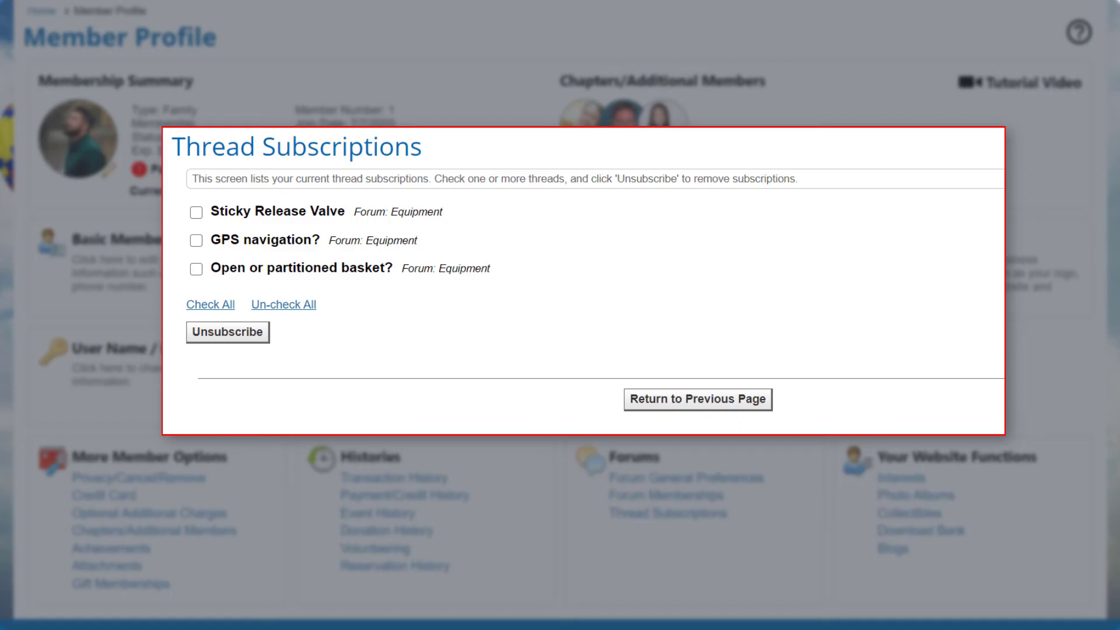
click(696, 399)
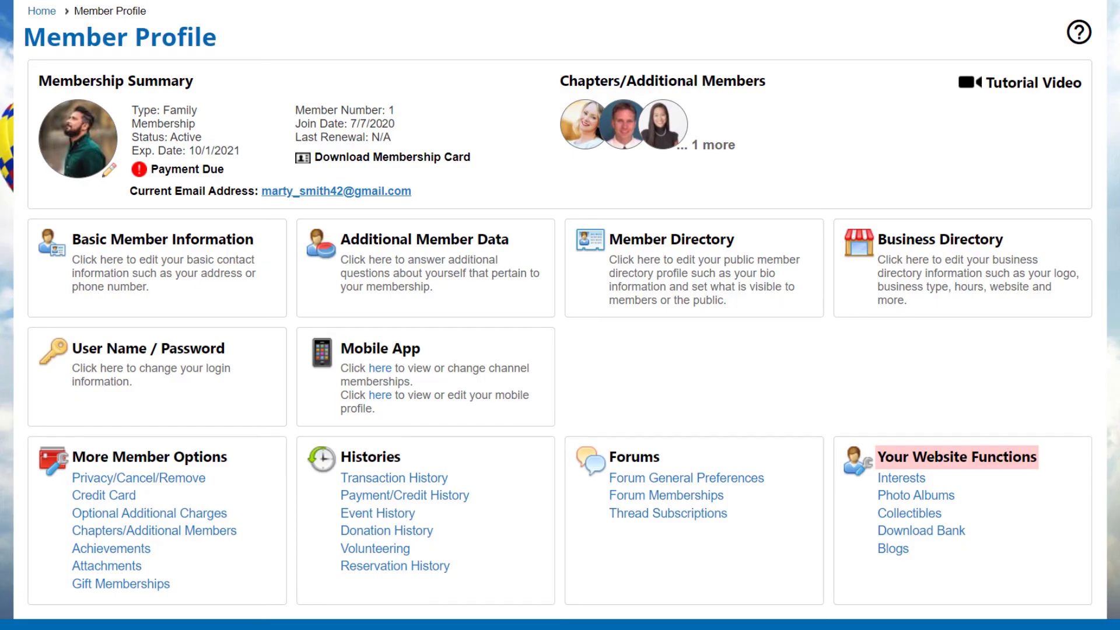
mouse_move(900, 479)
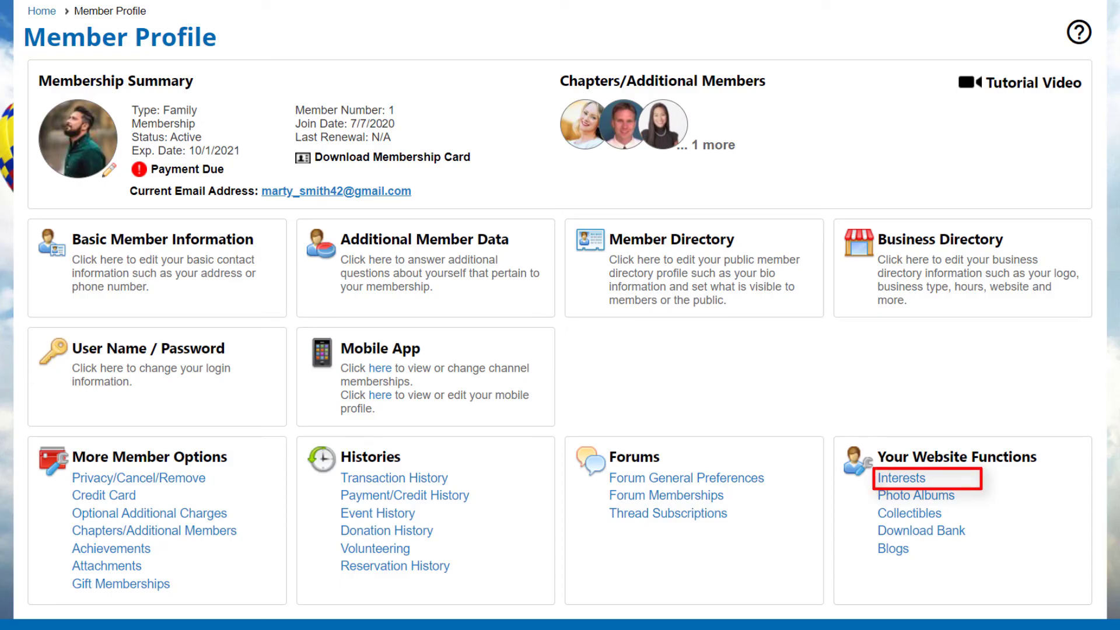
click(901, 479)
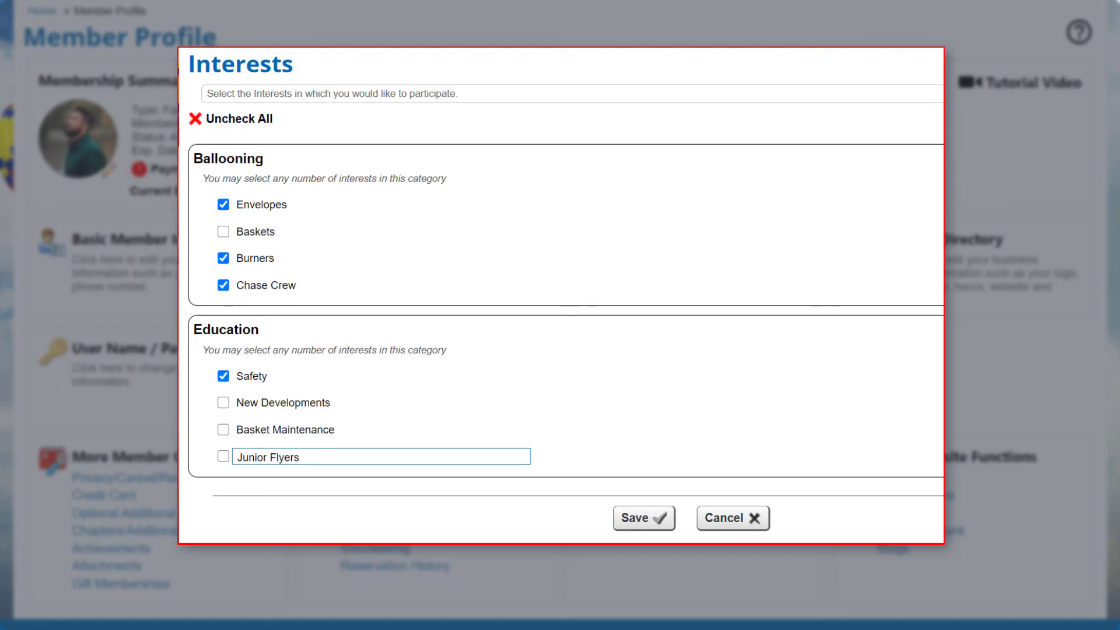
click(731, 519)
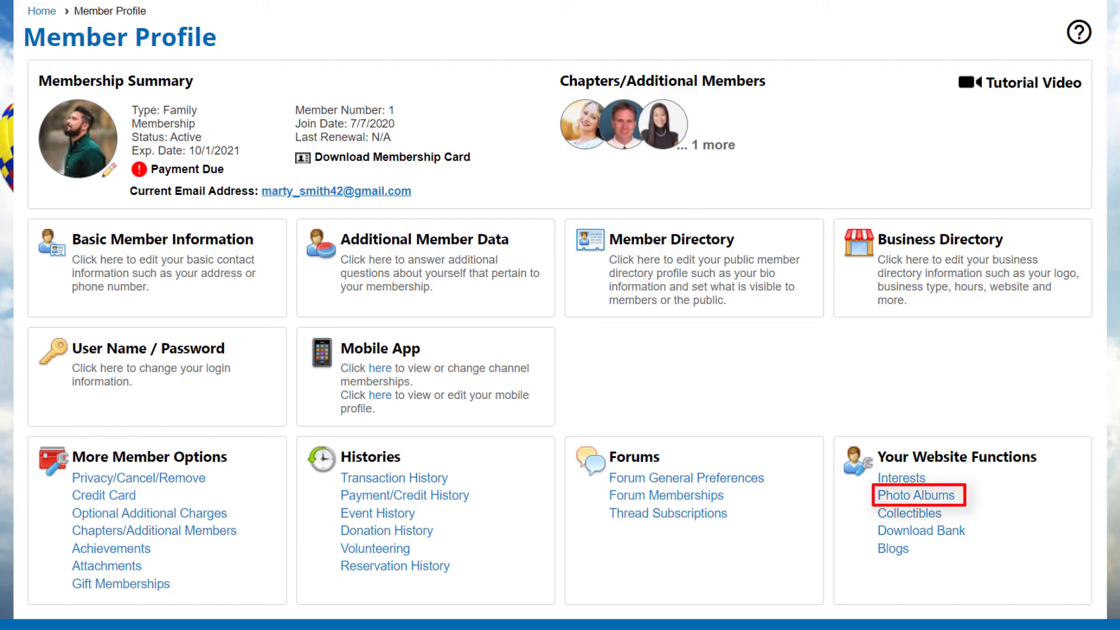
click(916, 495)
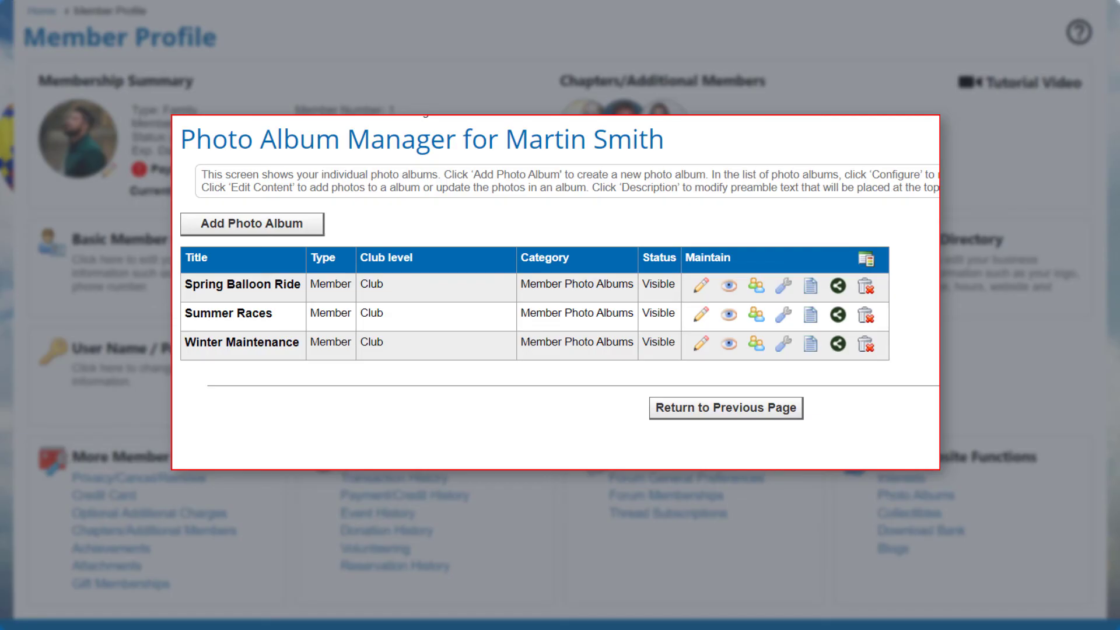
click(724, 408)
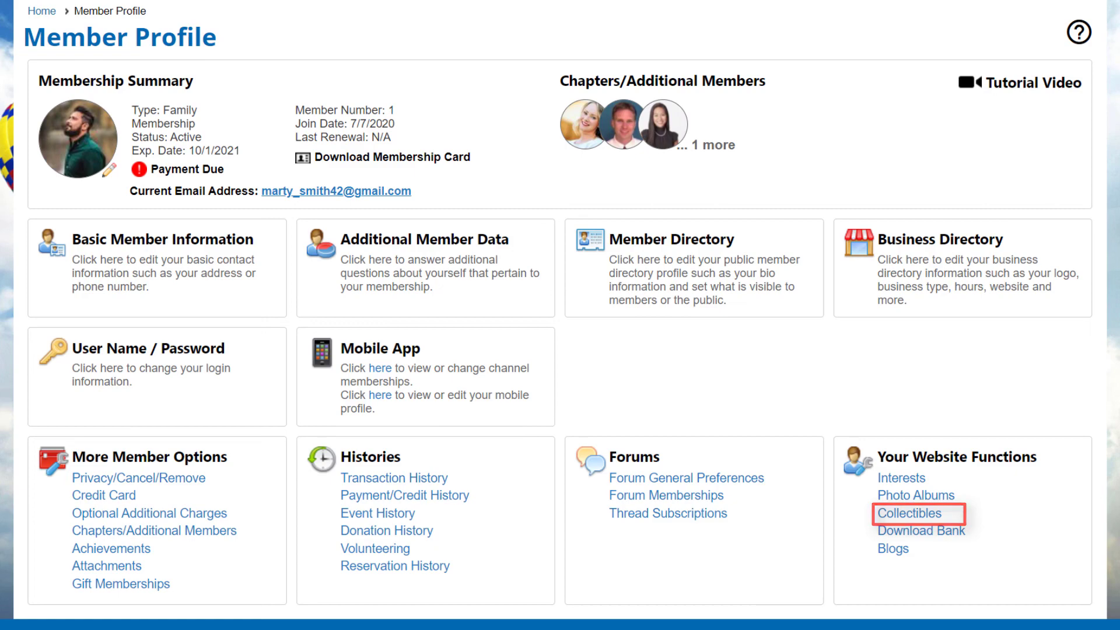
click(908, 513)
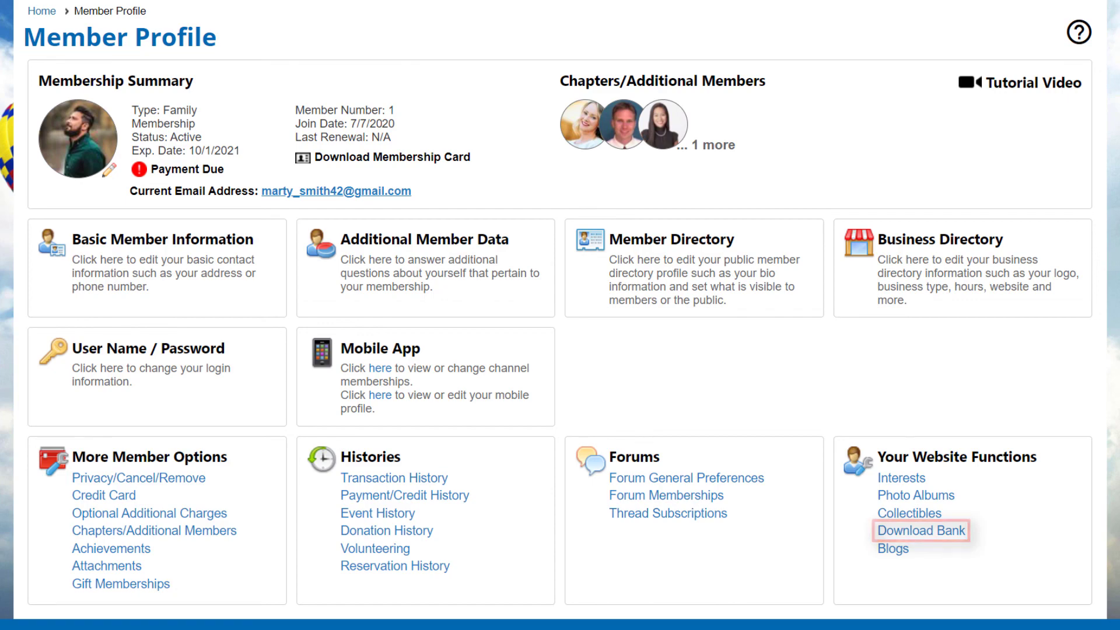
Visit the Download Bank, then bring up the blog Post Manager listing the member's posts.
click(920, 531)
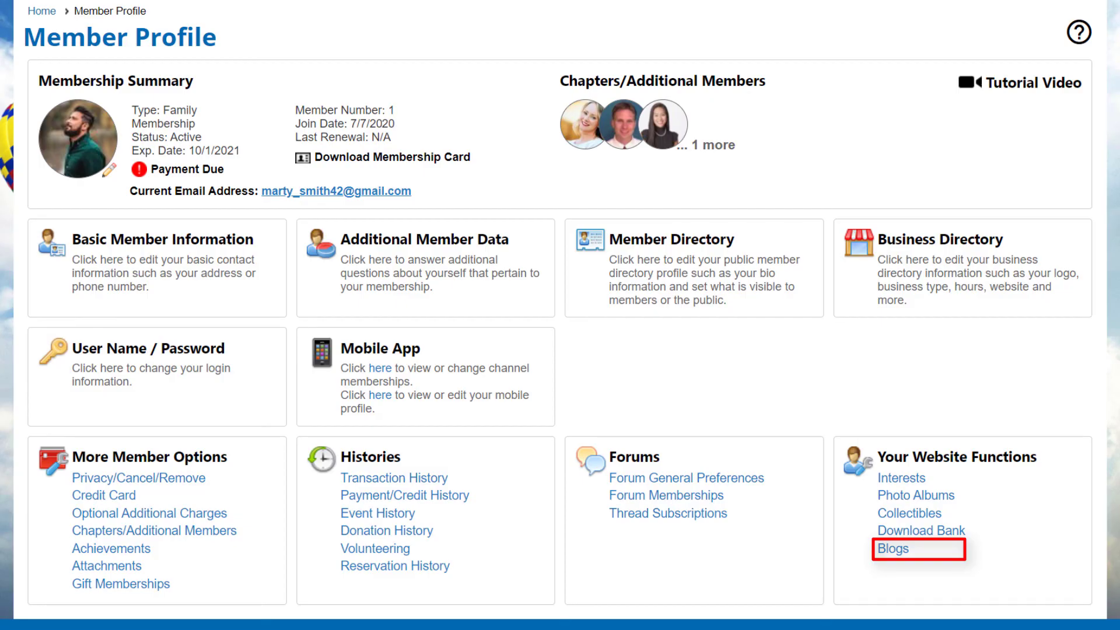
click(893, 548)
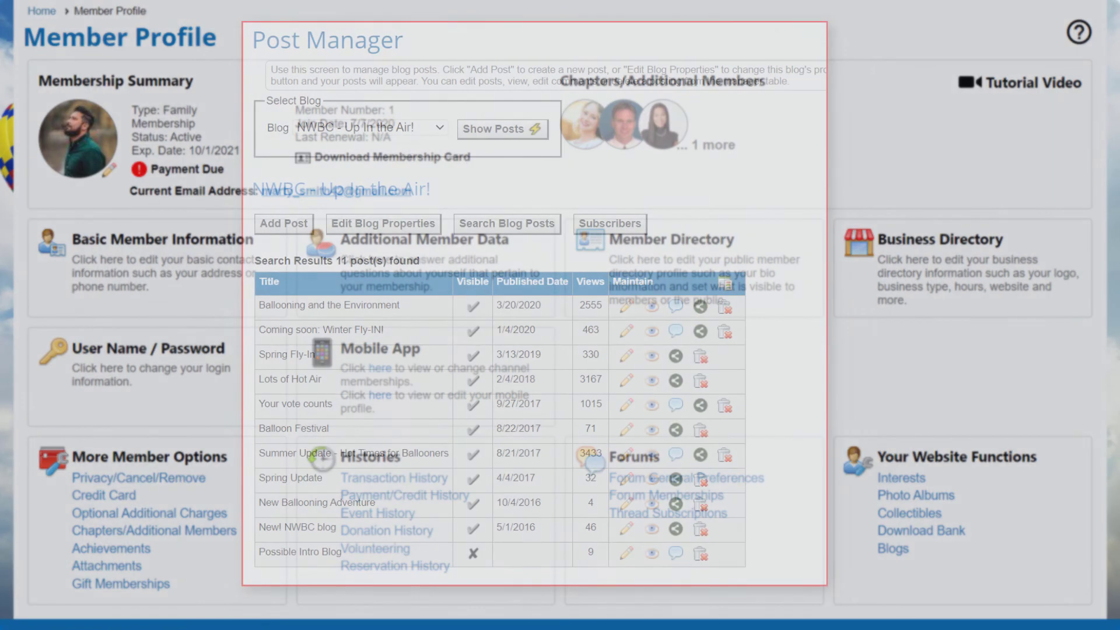